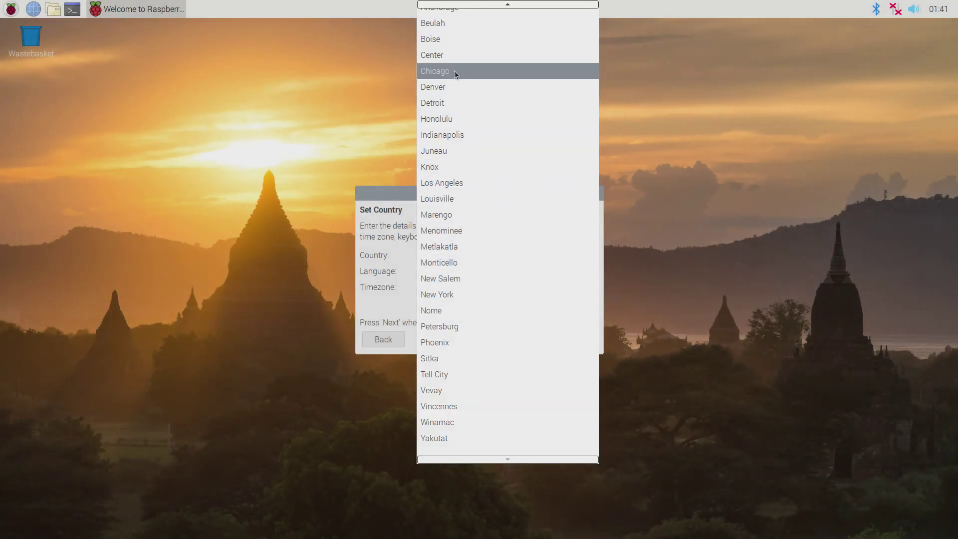
- Choose Chicago timezone, enable English language and US keyboard, and continue past the location step
click(434, 71)
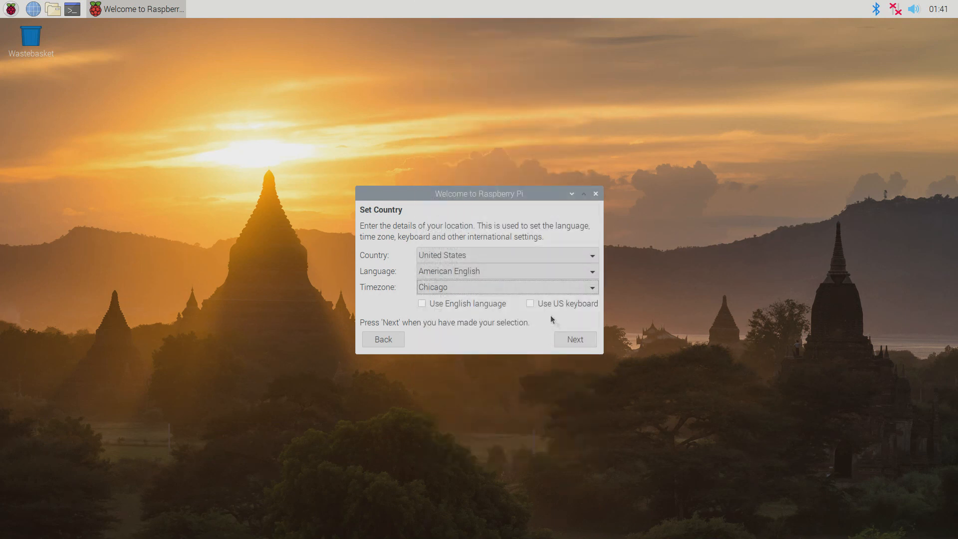
click(529, 303)
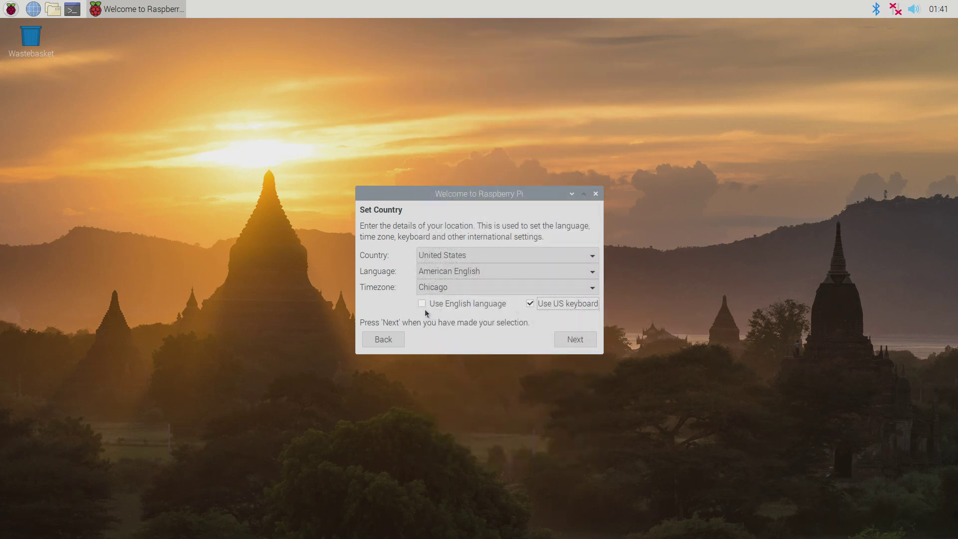
click(422, 303)
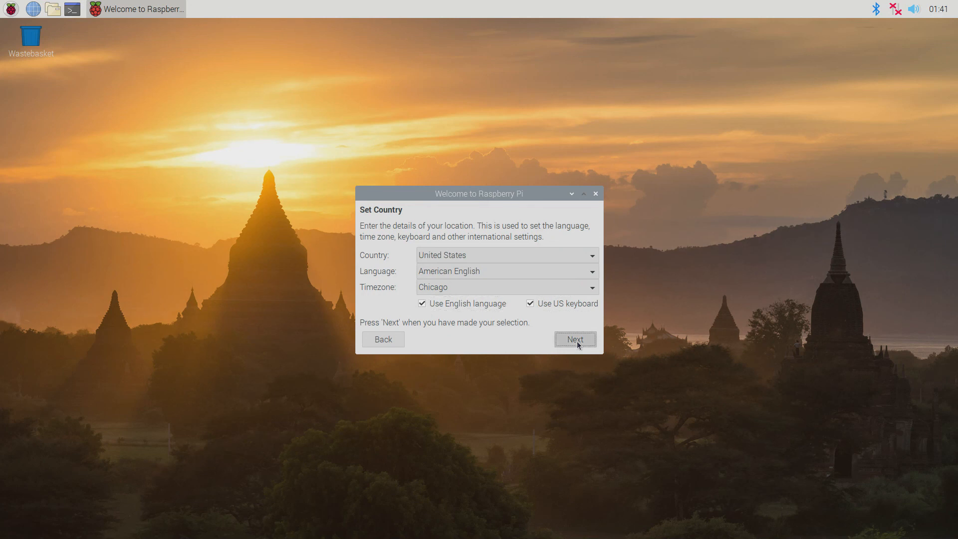
click(575, 339)
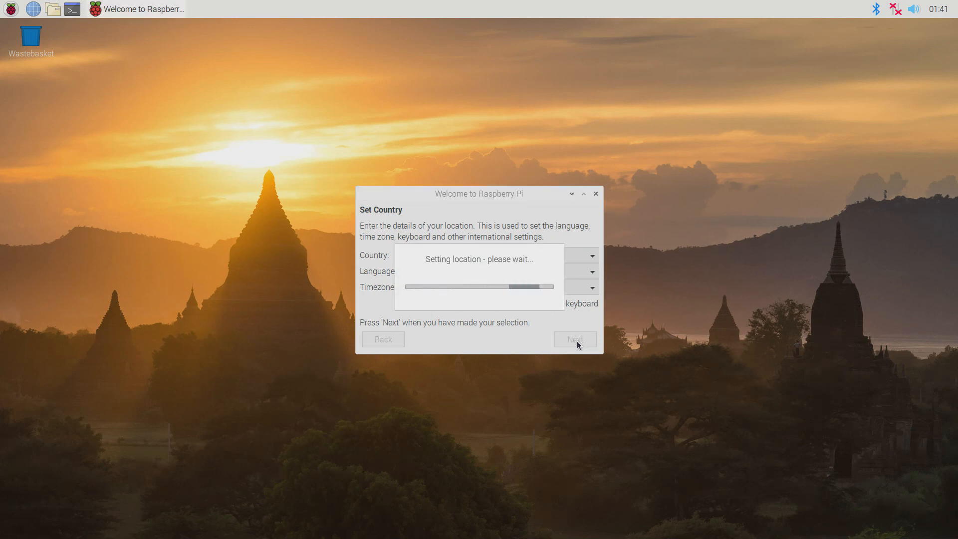
mouse_move(524, 340)
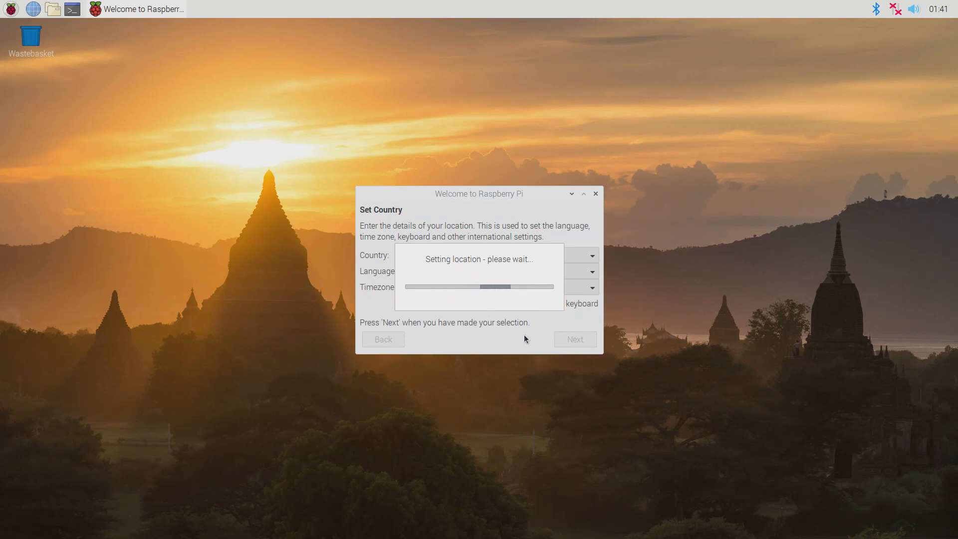
mouse_move(613, 179)
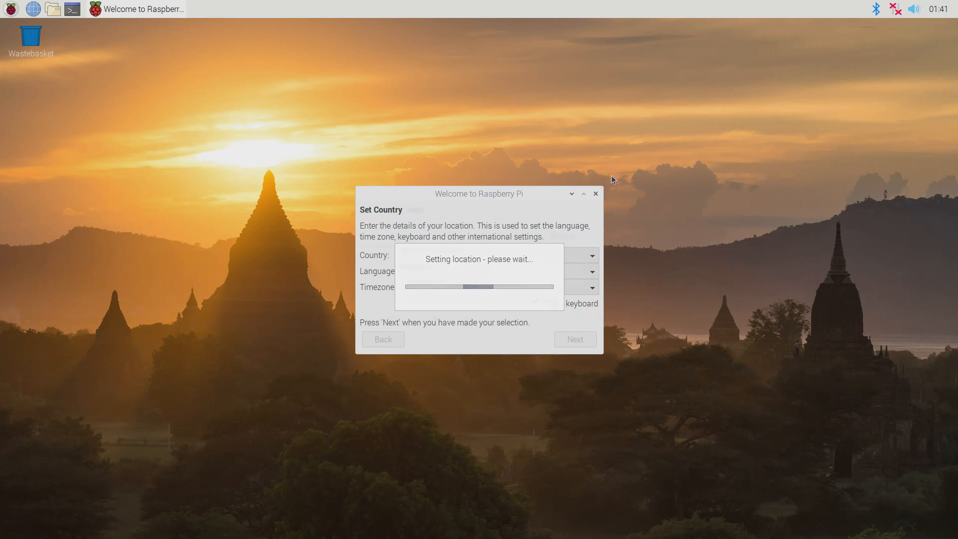
click(574, 339)
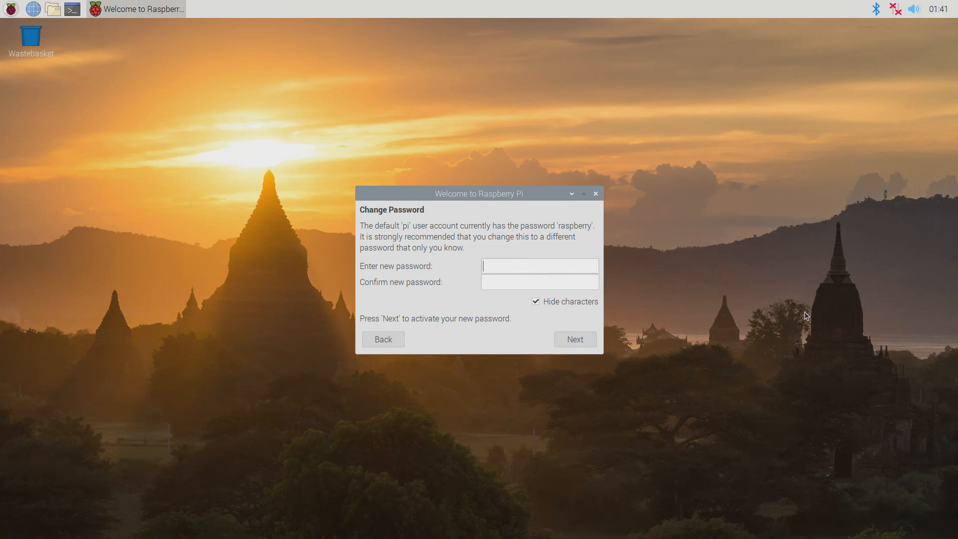
- Skip the password change and connect to the 'lucas' Wi-Fi network, continuing to Update Software
click(575, 339)
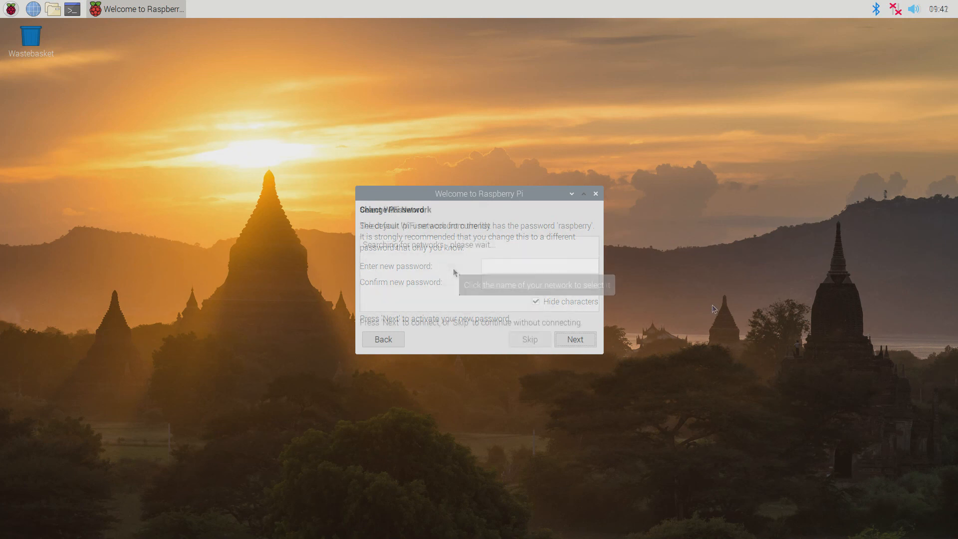
click(574, 340)
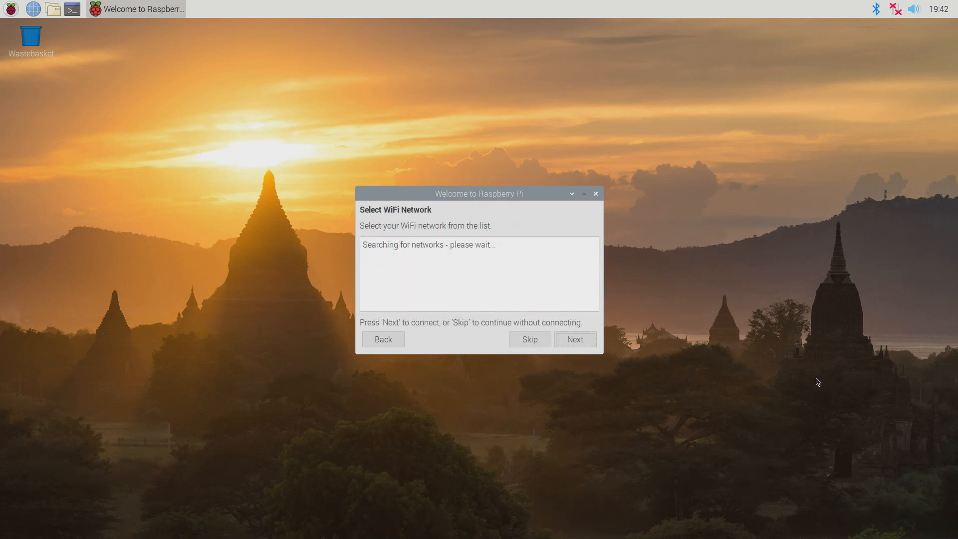
mouse_move(759, 353)
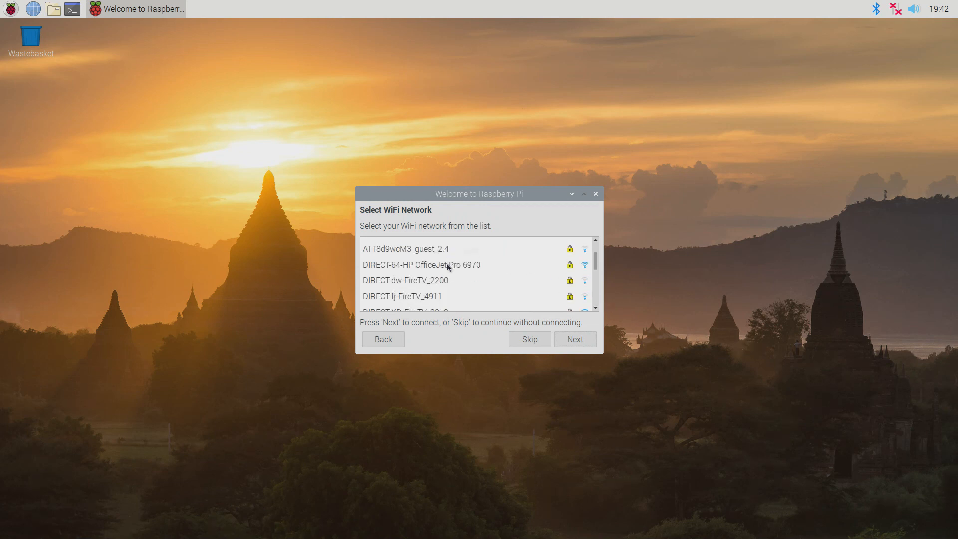
scroll(down, 3)
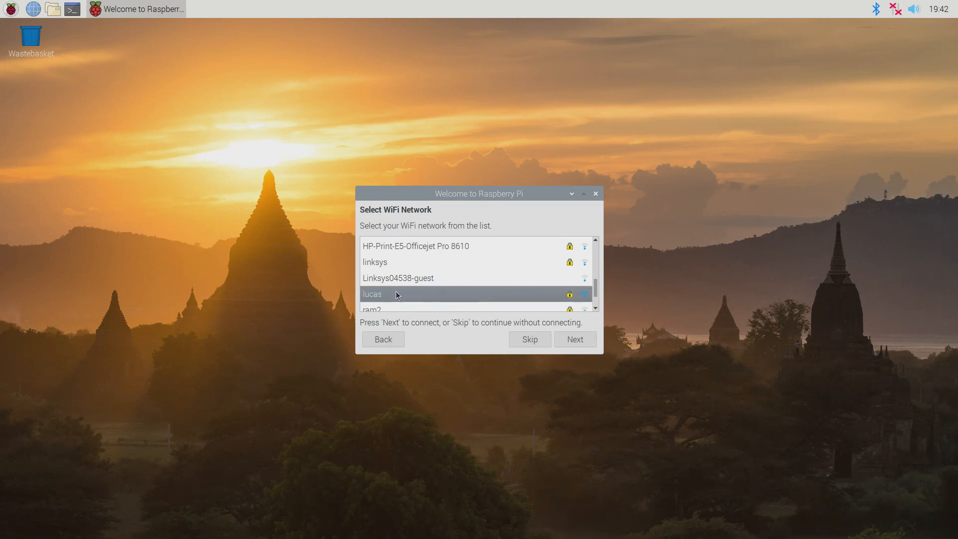
click(575, 340)
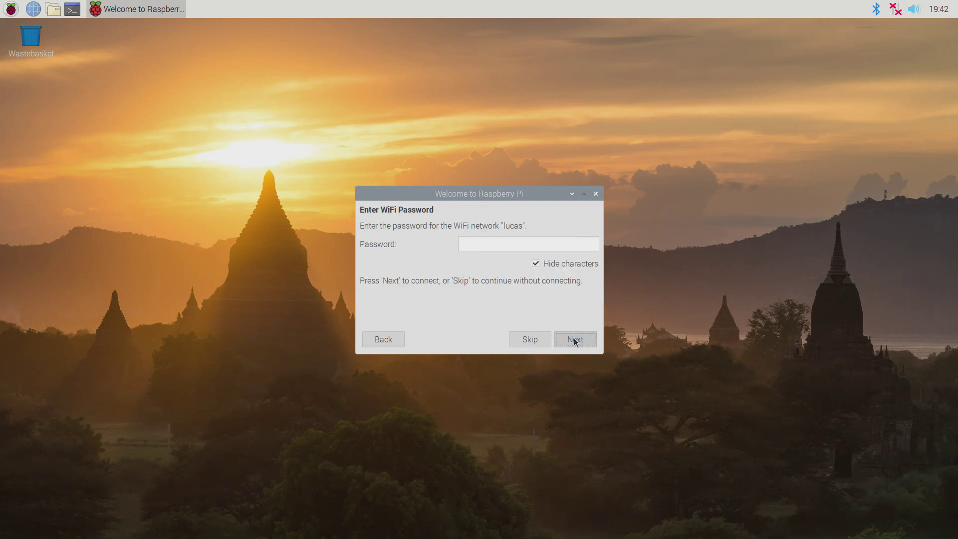
click(575, 339)
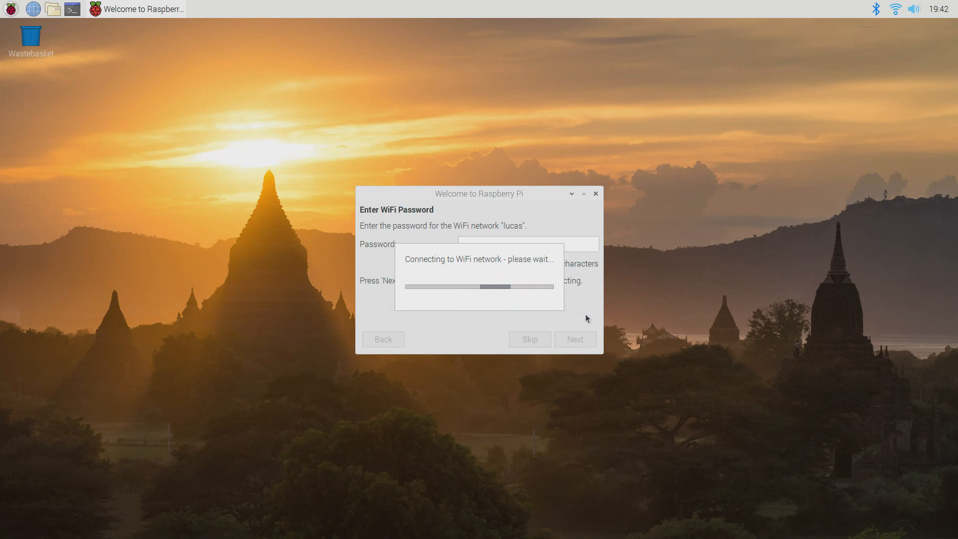
mouse_move(535, 300)
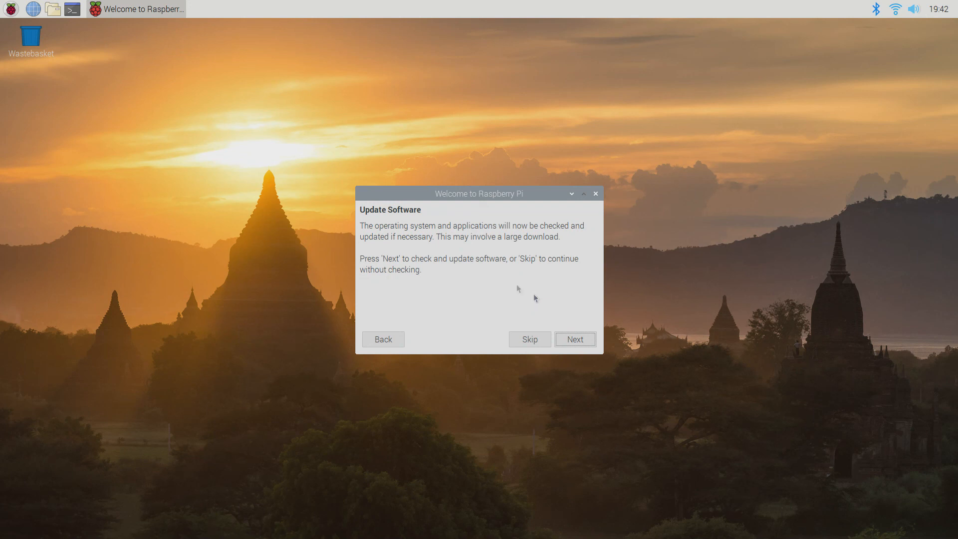
mouse_move(535, 241)
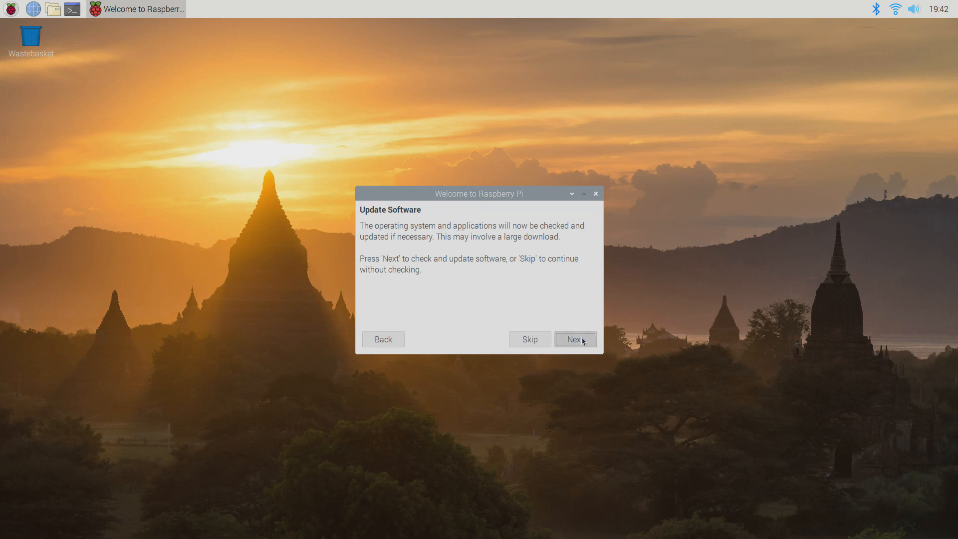
- Check for updates, dismiss the repository error and restart to finish setup
click(574, 340)
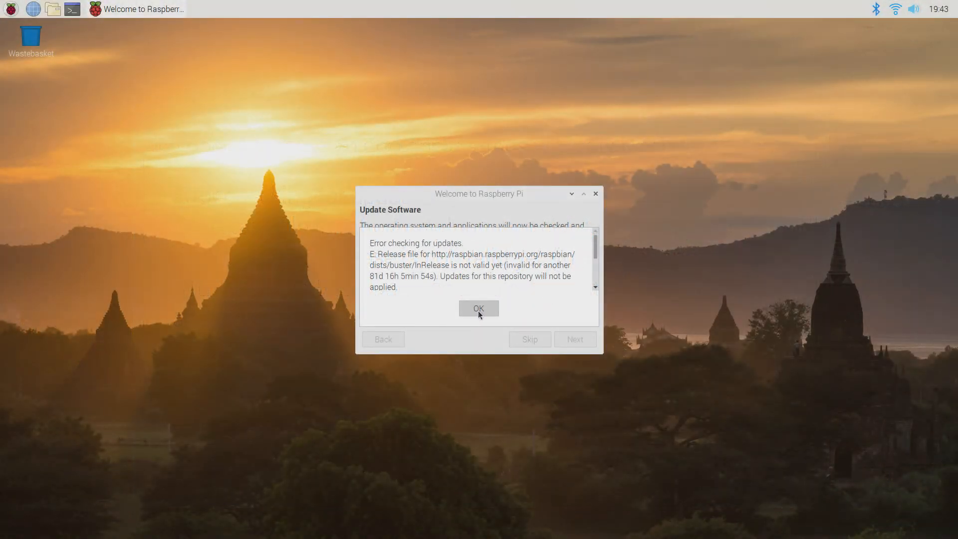
click(478, 308)
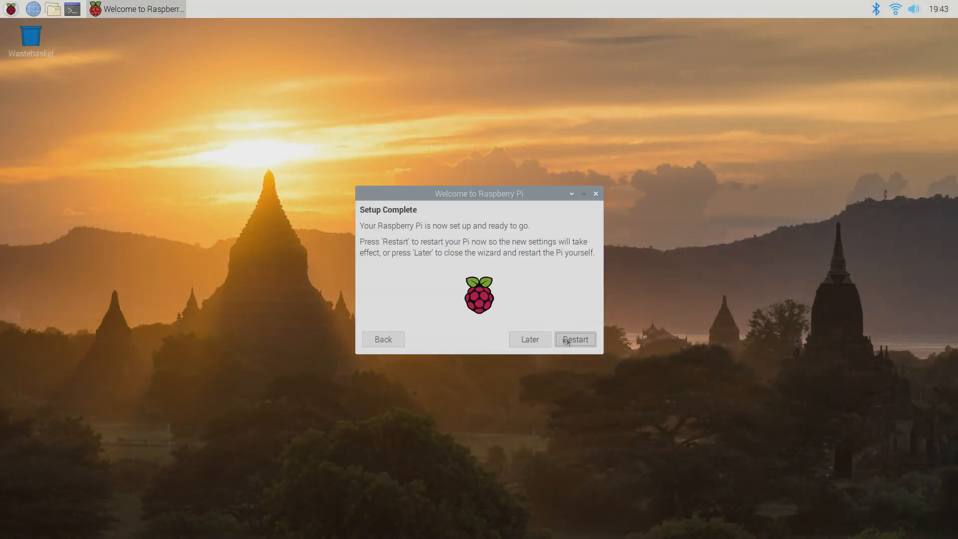
click(574, 340)
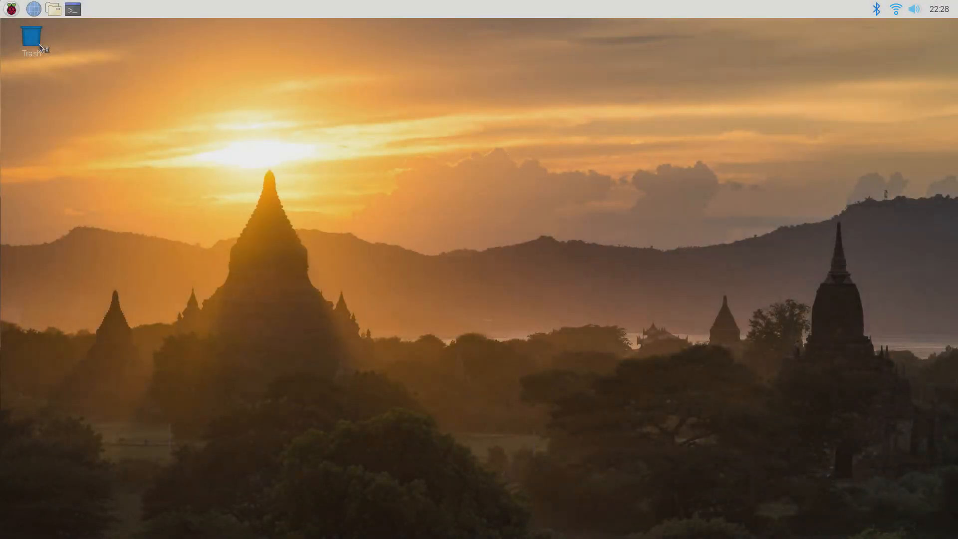
- Launch Recommended Software from Preferences and dismiss its package-data error
click(10, 9)
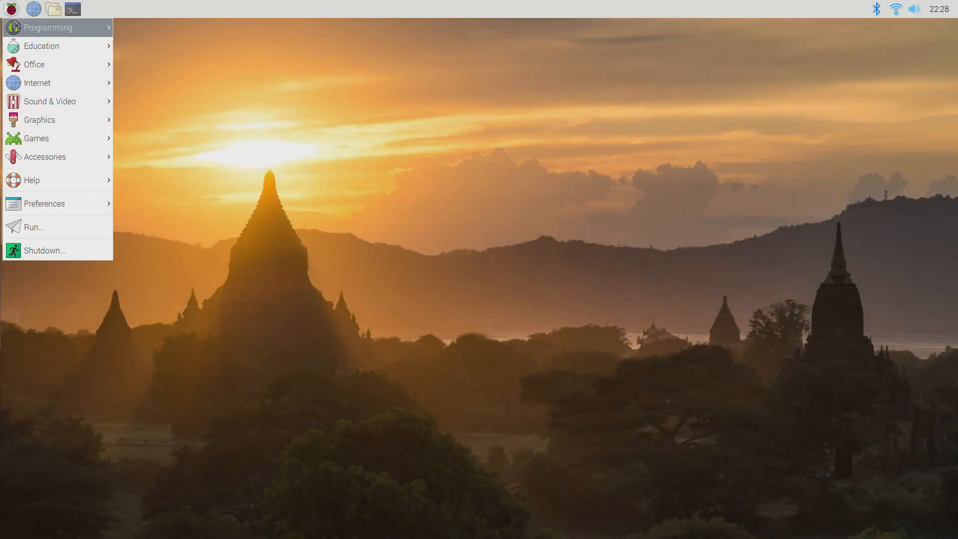
mouse_move(54, 137)
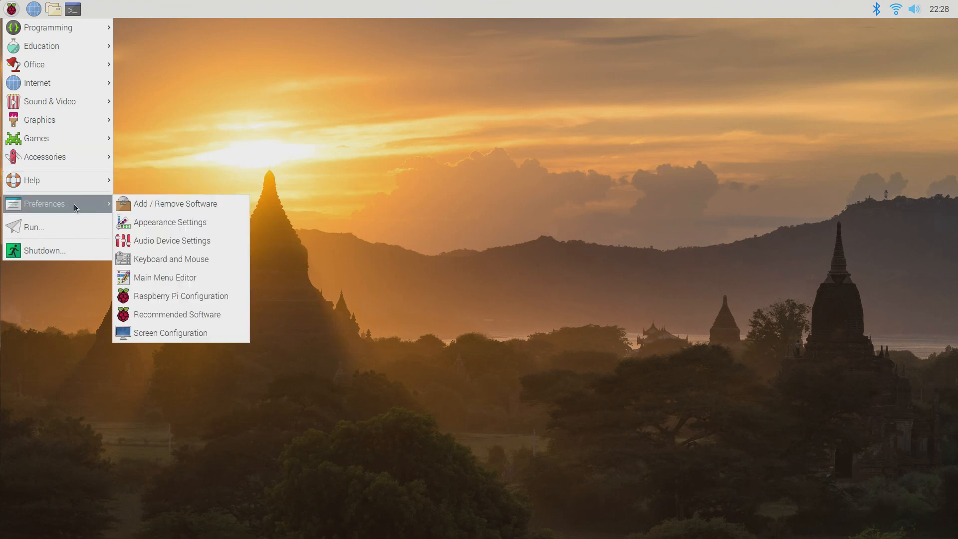
mouse_move(173, 241)
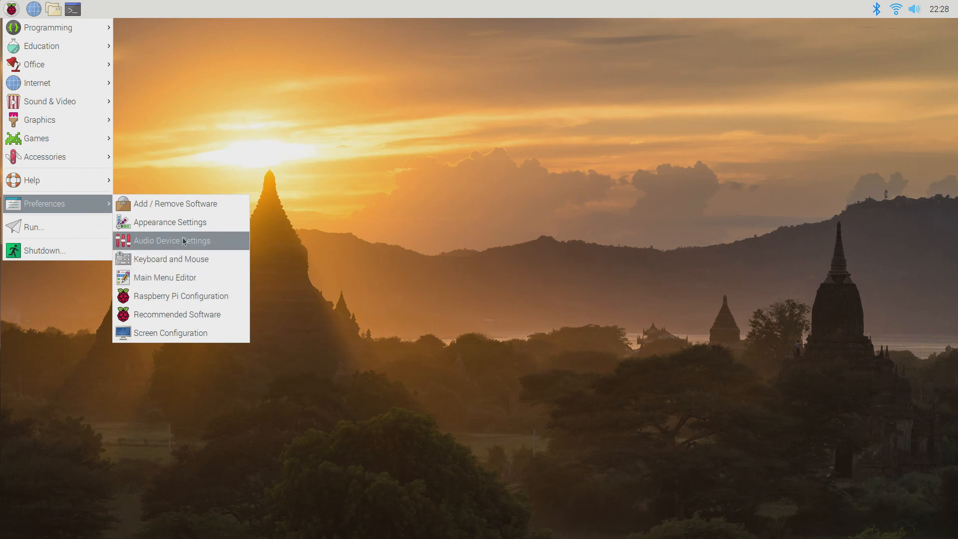
mouse_move(203, 296)
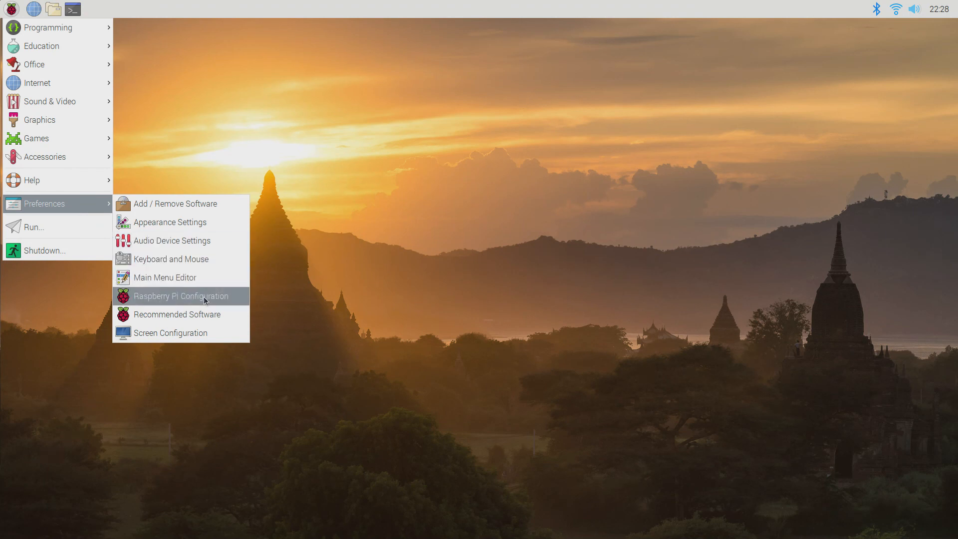
click(177, 314)
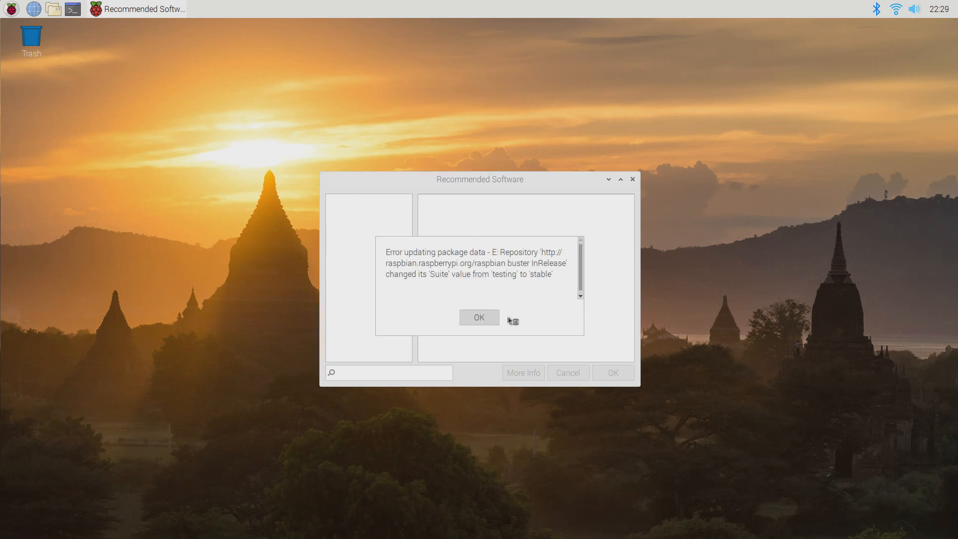
mouse_move(479, 318)
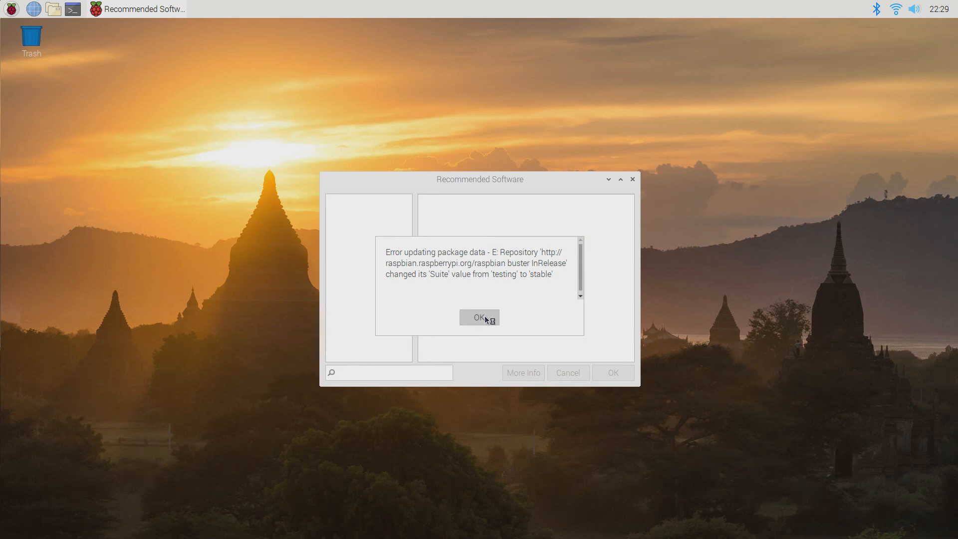
click(480, 318)
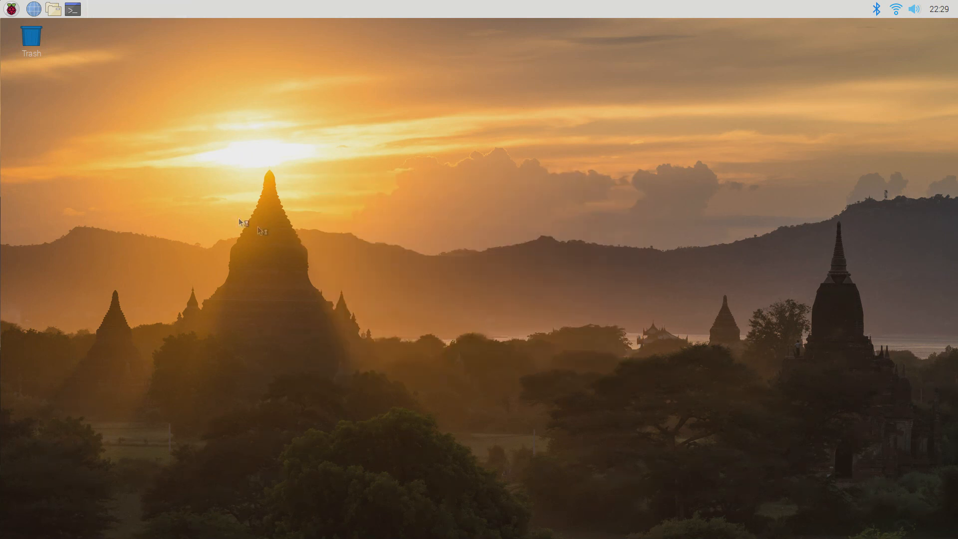
mouse_move(63, 82)
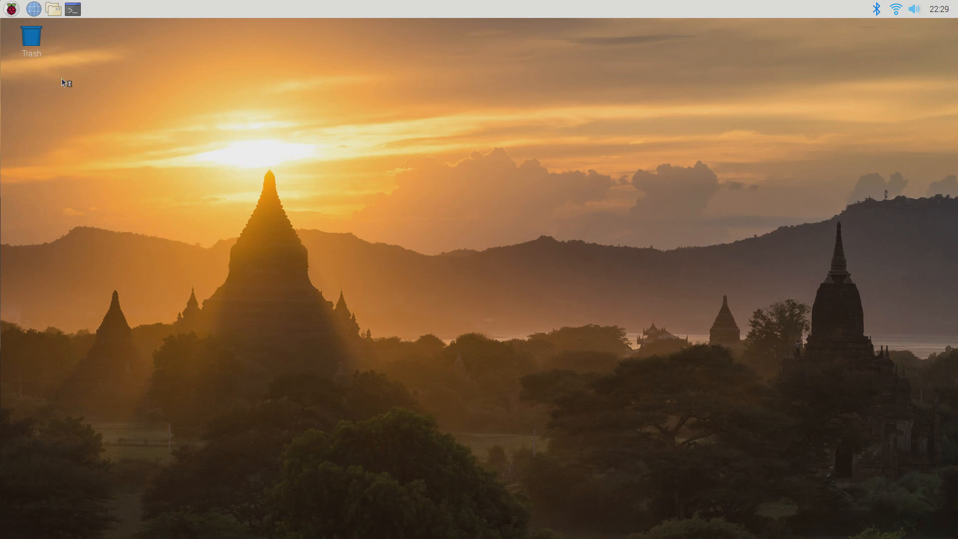
mouse_move(72, 9)
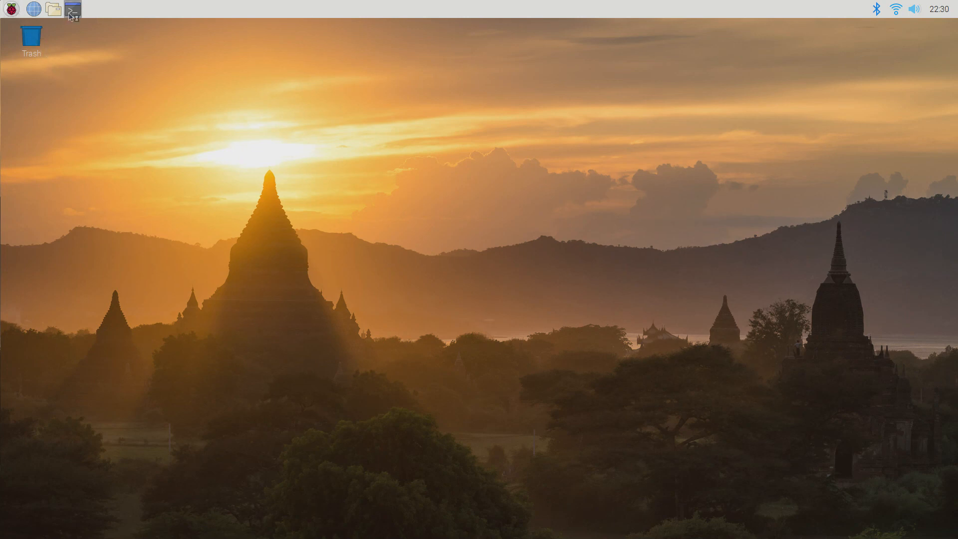
- Run sudo apt-get update in a terminal to refresh the package lists
click(72, 9)
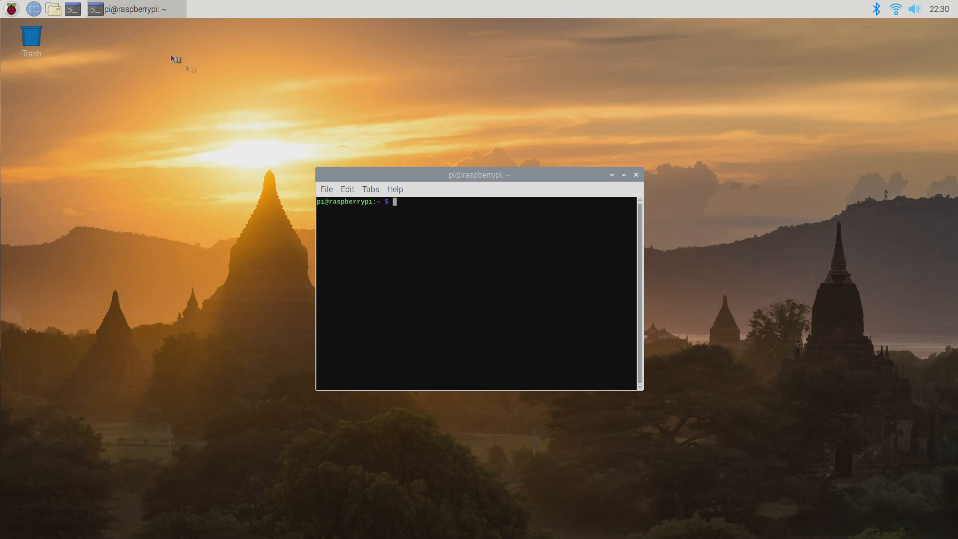
mouse_move(530, 271)
text(sudo a)
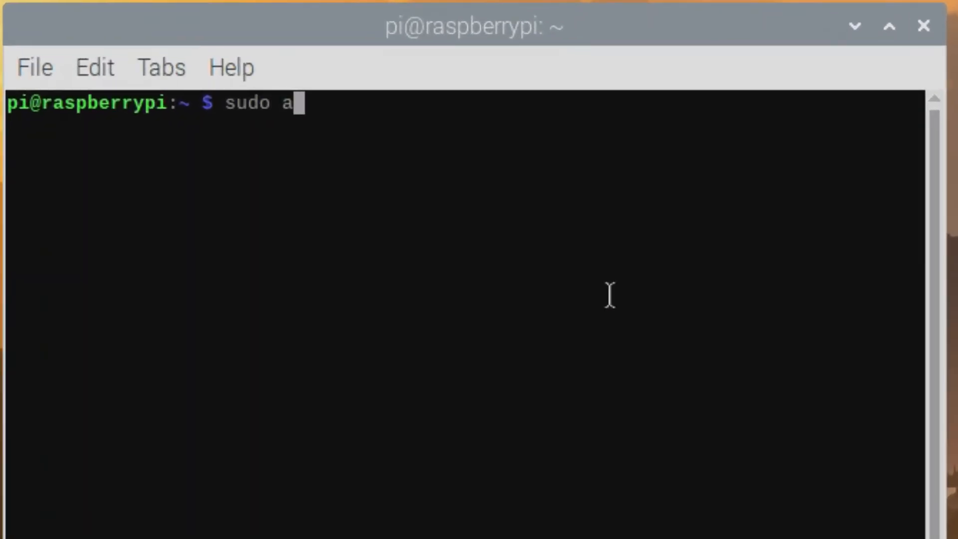
text(pt-)
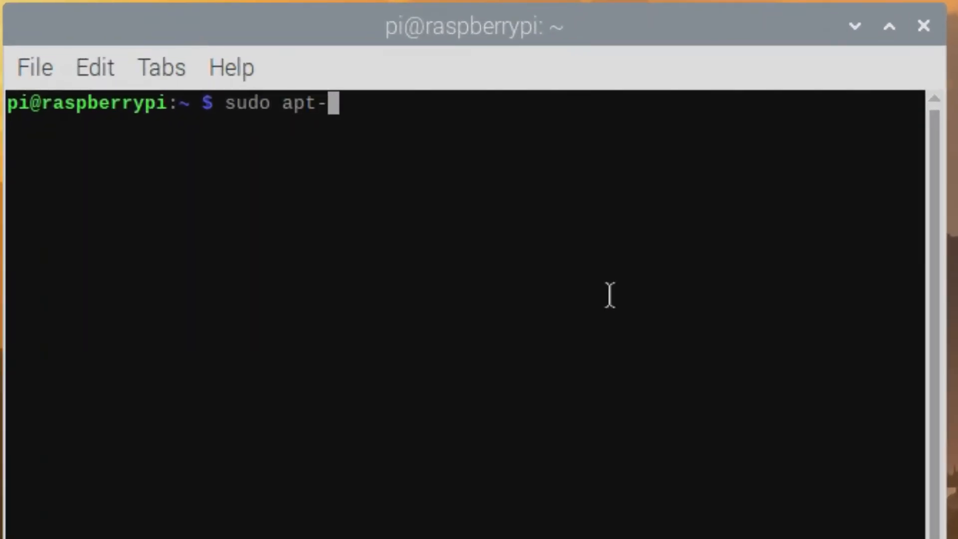
text(get upda)
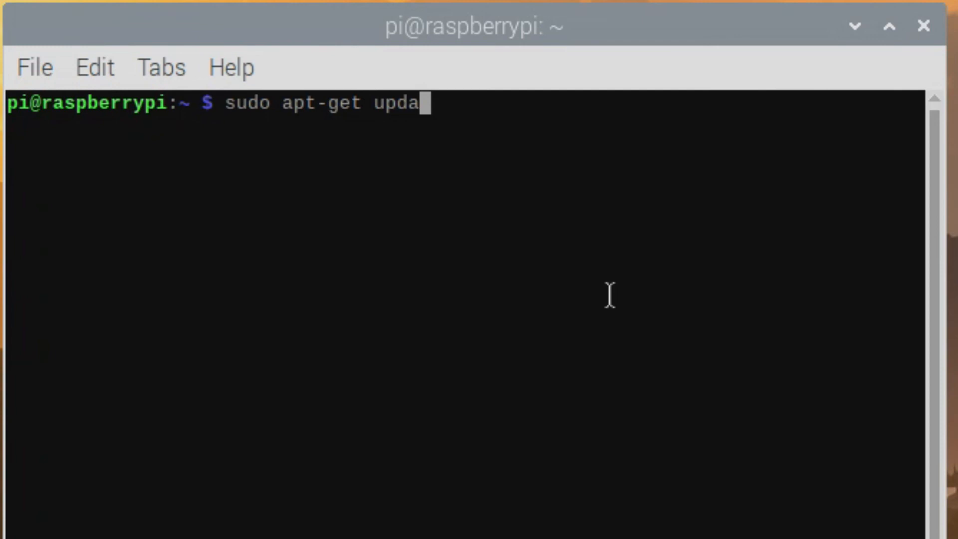
text(te)
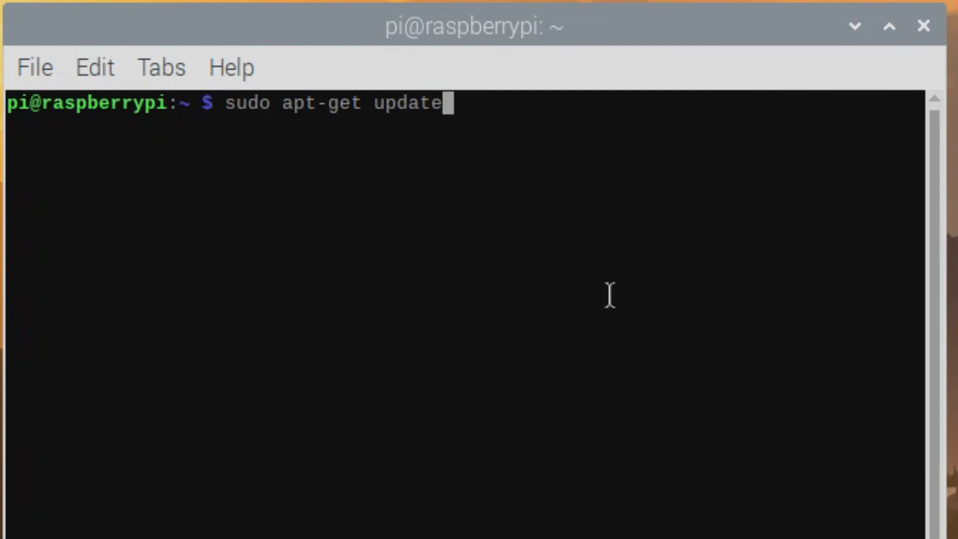
key(Return)
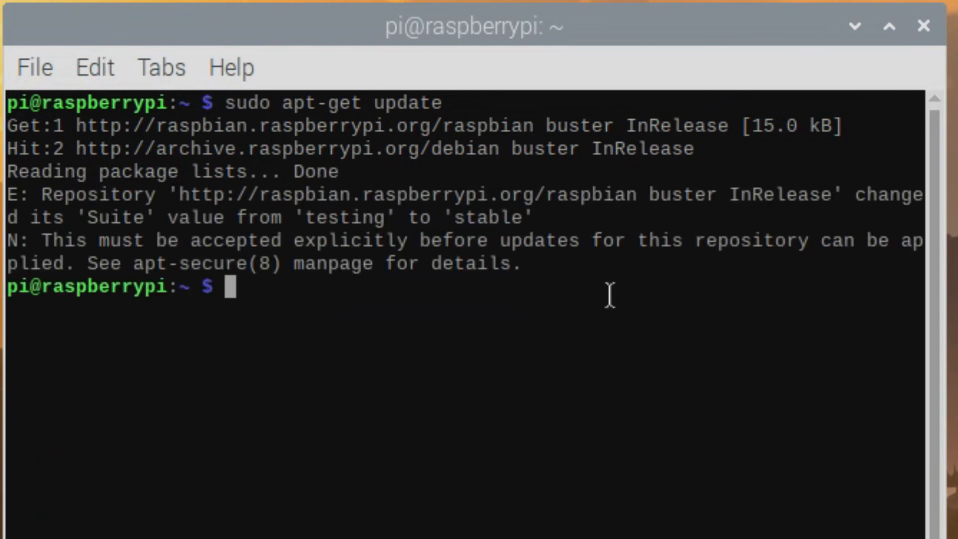
- Run sudo apt-get upgrade and acknowledge the desktop-updated notice while packages set up
text(sudo apt)
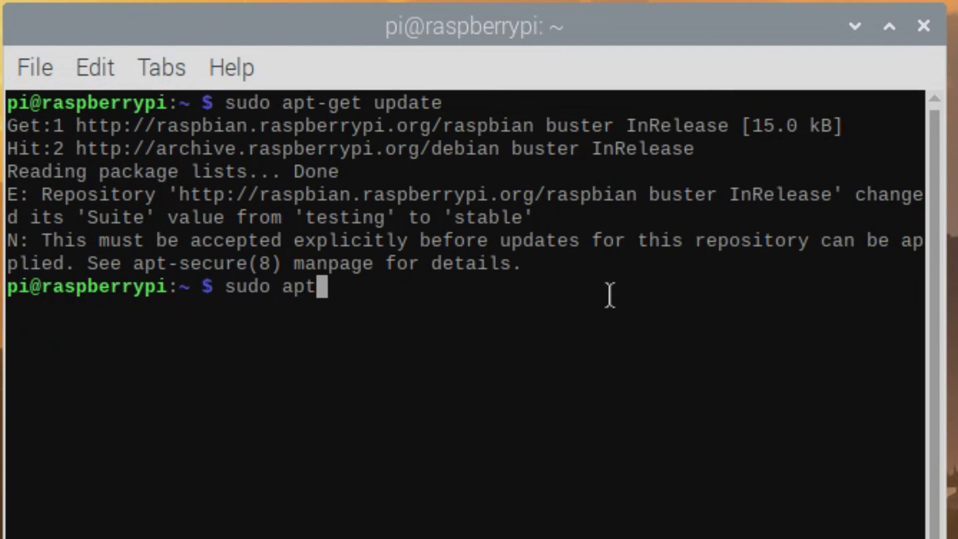
text(-get upgr)
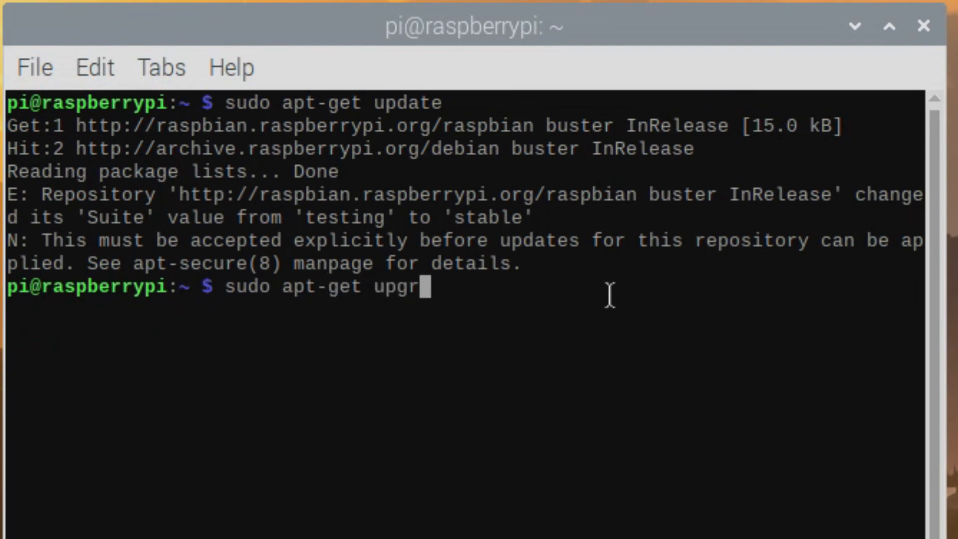
key(Return)
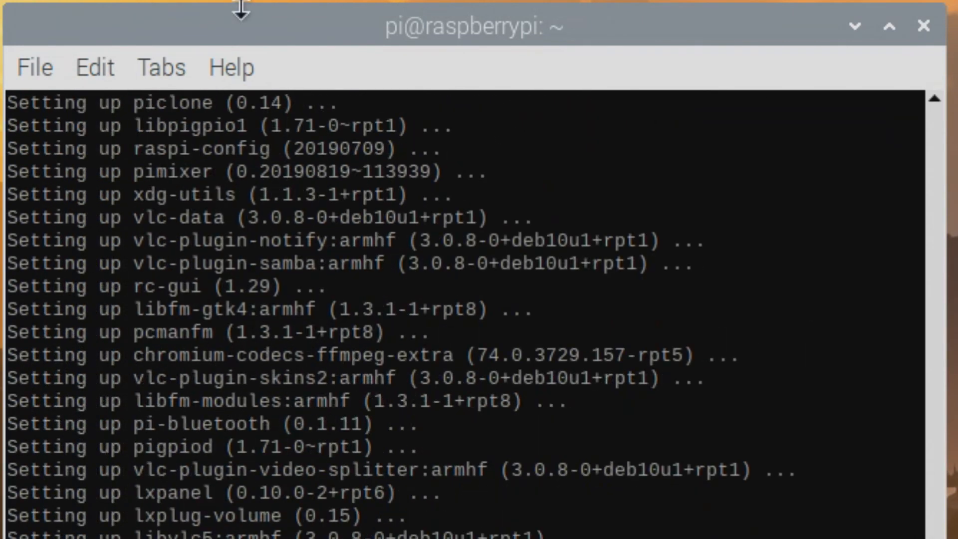
scroll(down, 3)
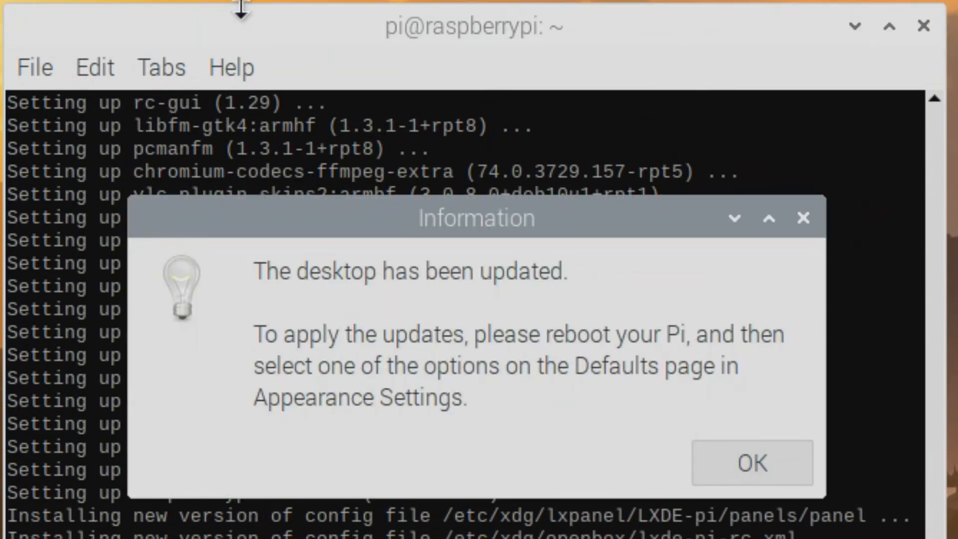
mouse_move(687, 502)
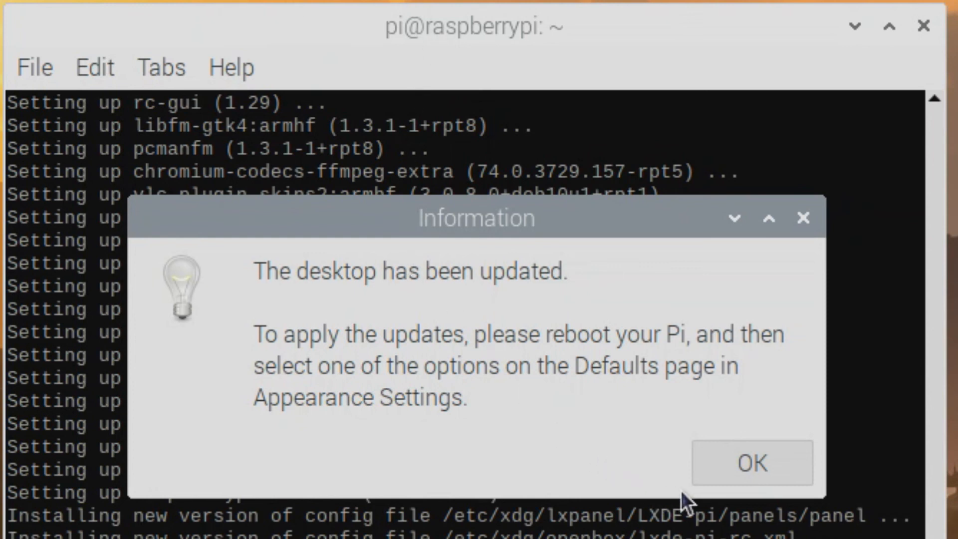
mouse_move(751, 462)
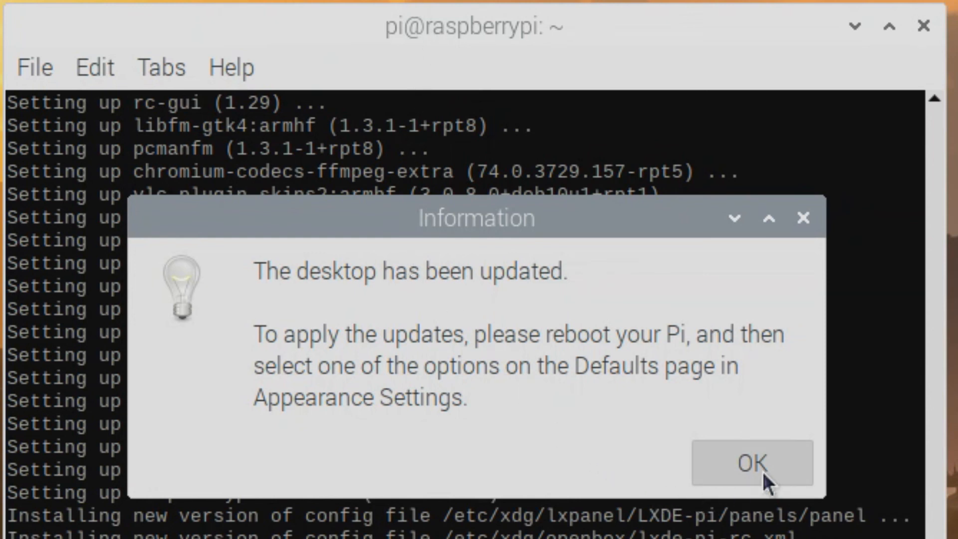
click(751, 462)
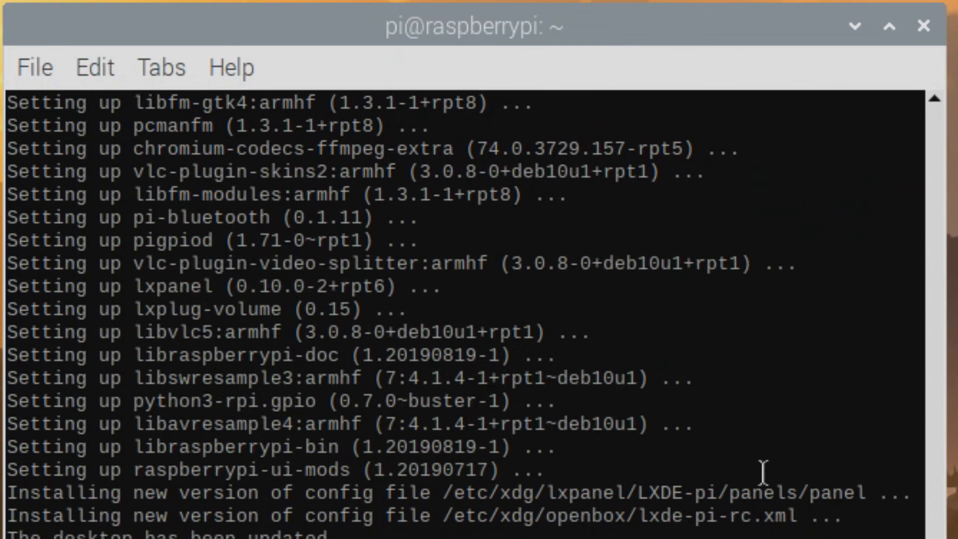
scroll(down, 3)
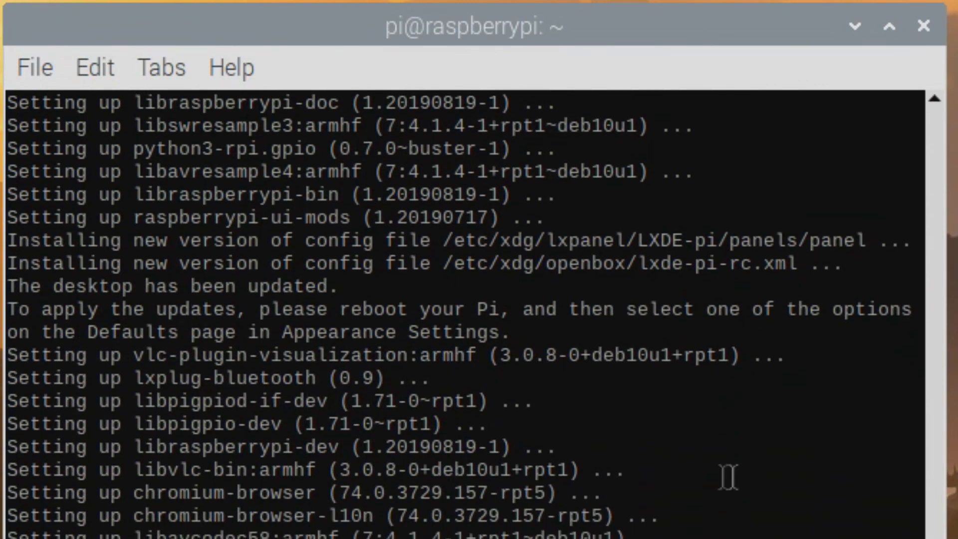
scroll(down, 3)
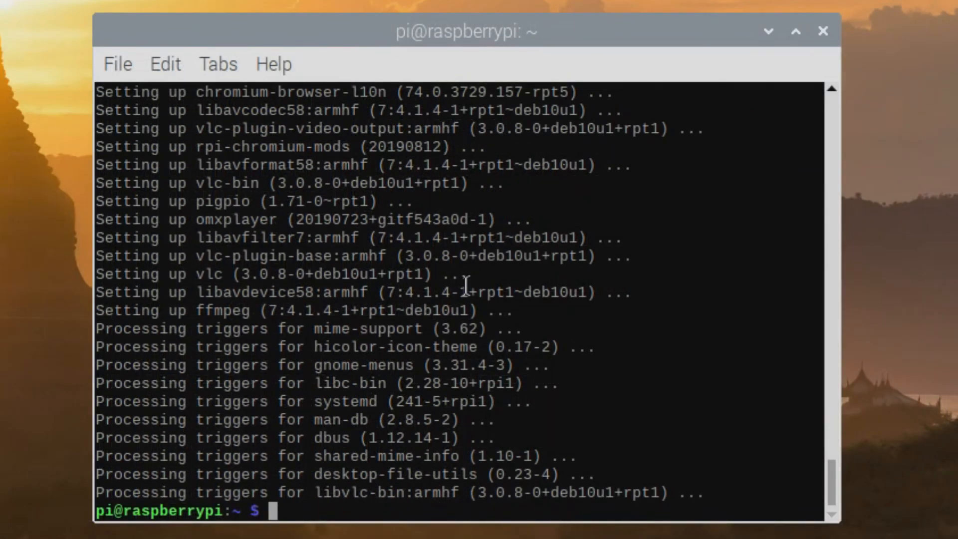
- Reboot with sudo reboot, then reopen Recommended Software from Preferences
text(su)
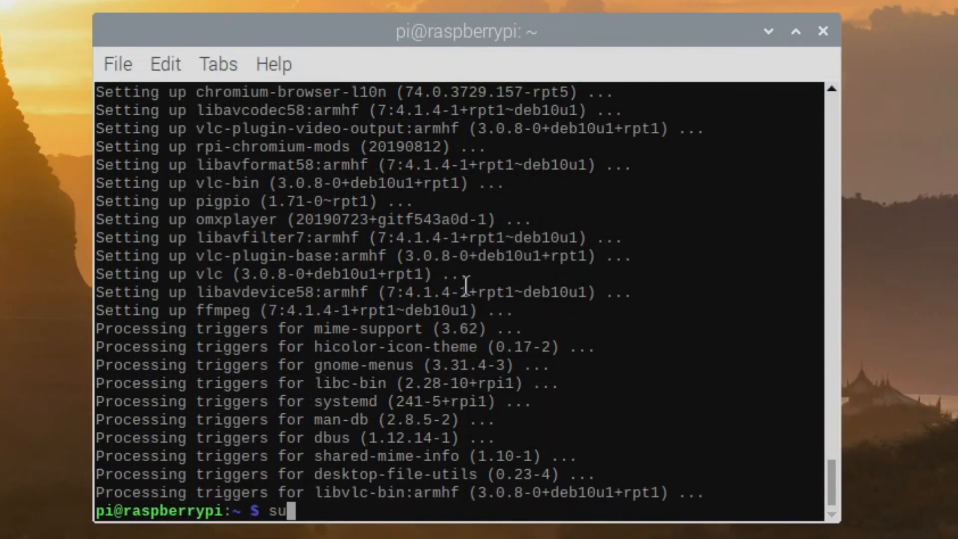
text(do reboot)
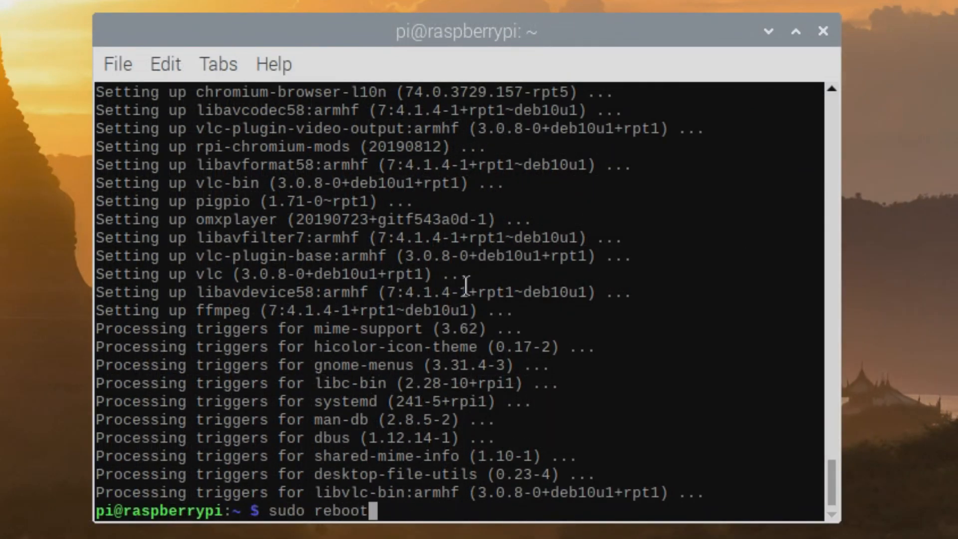
key(Return)
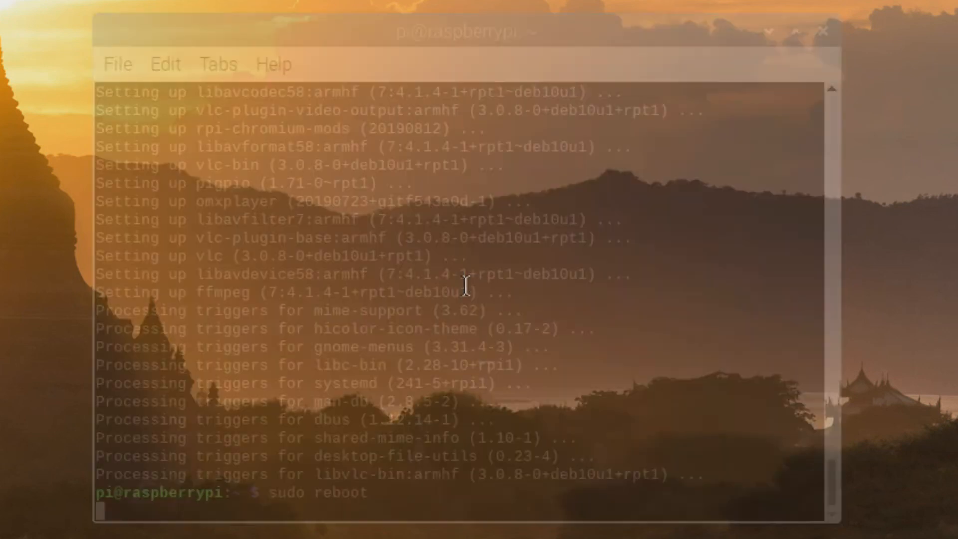
click(11, 9)
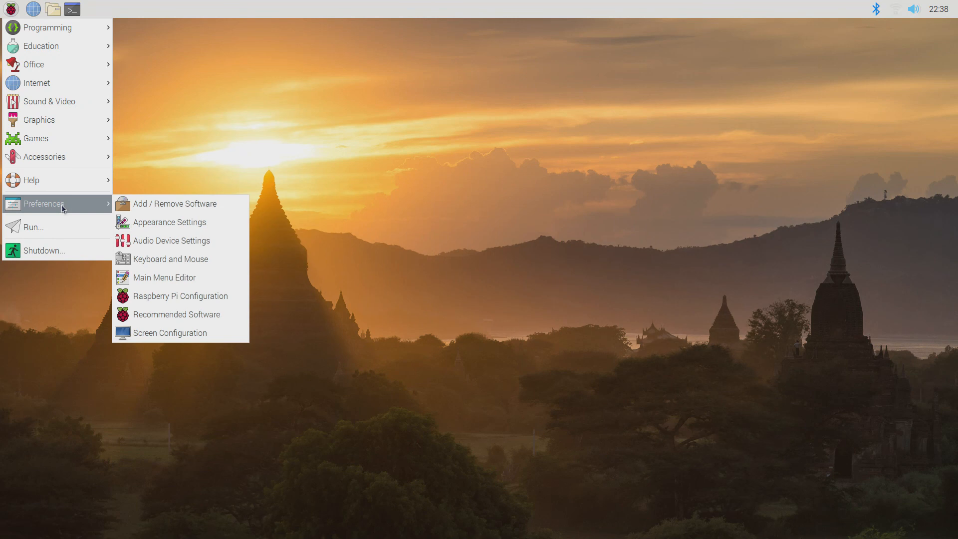
click(202, 322)
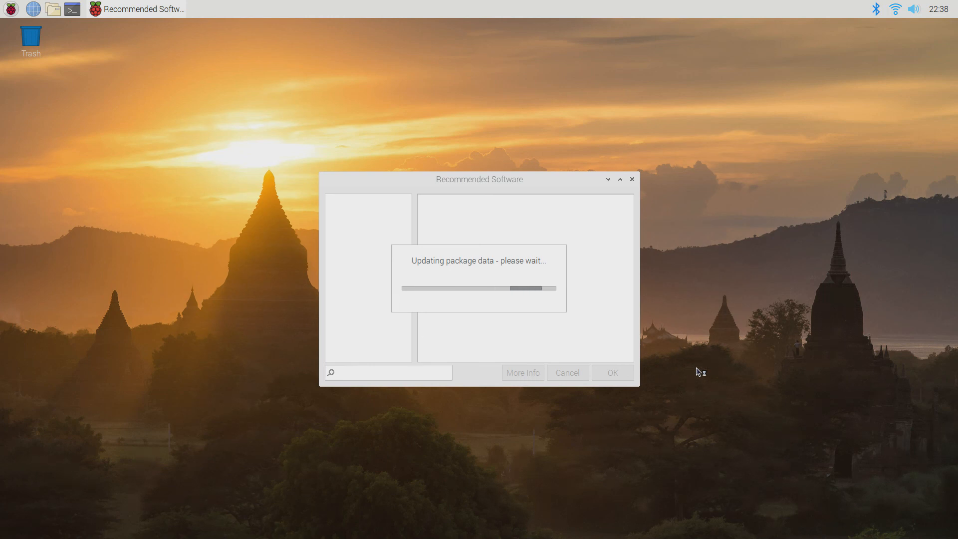
mouse_move(699, 374)
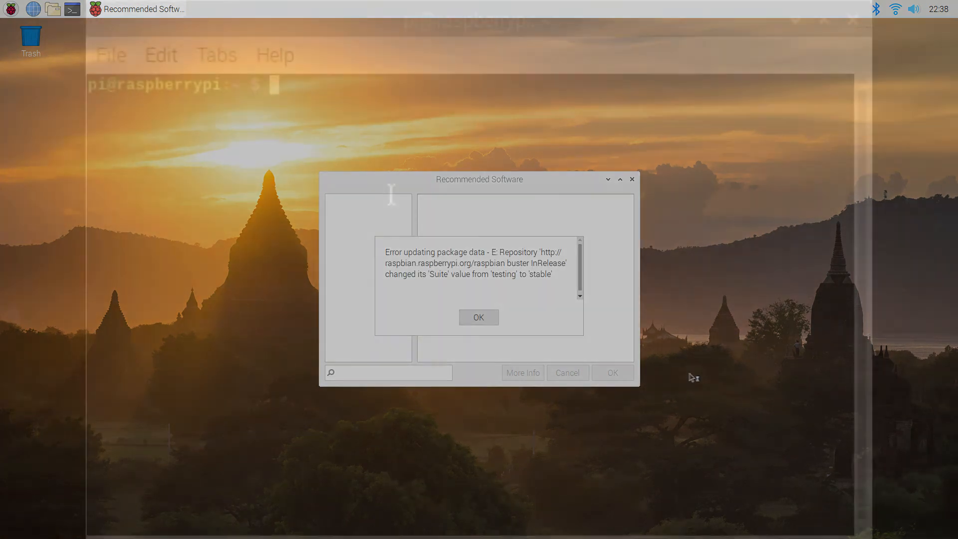
- Run sudo apt-get update, accepting the repository suite change
right_click(495, 331)
text(sudo apt update -y)
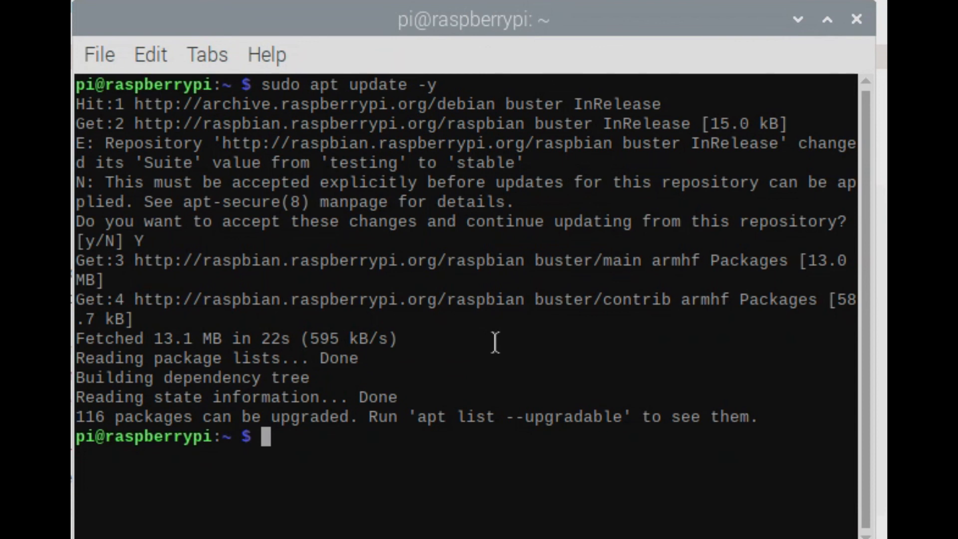
mouse_move(763, 526)
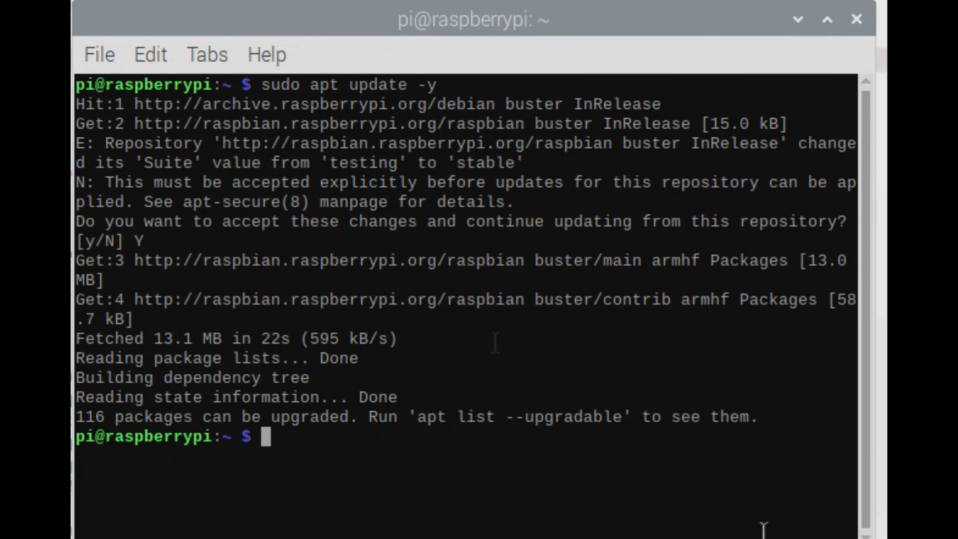
text(sudo apt-g)
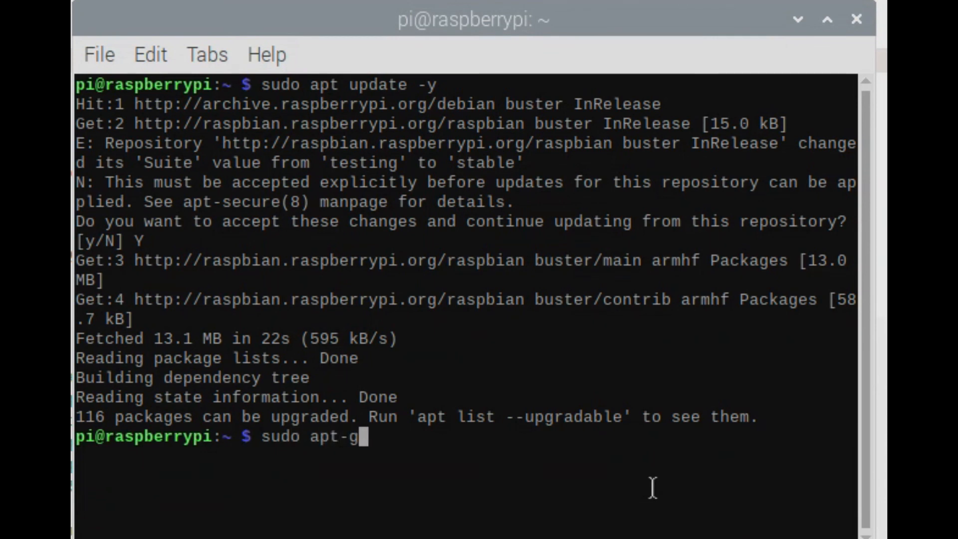
text(et update)
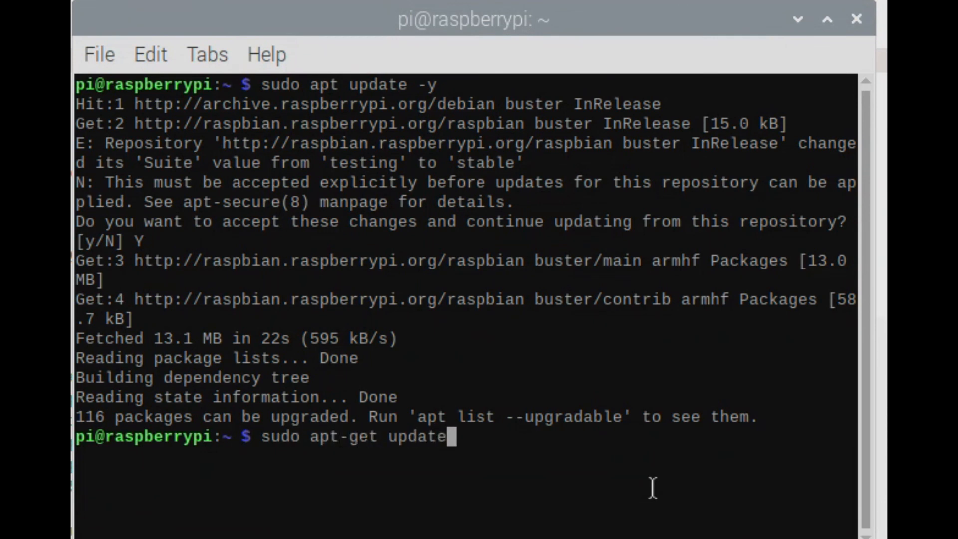
key(Return)
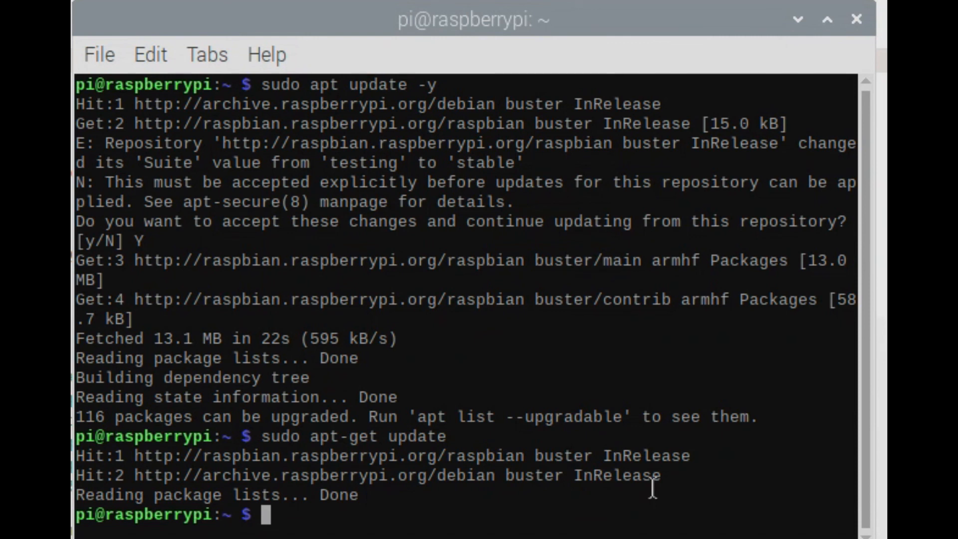
- Run sudo apt-get upgrade and answer y to upgrade the 114 packages
text(sudo apt-get ugrade)
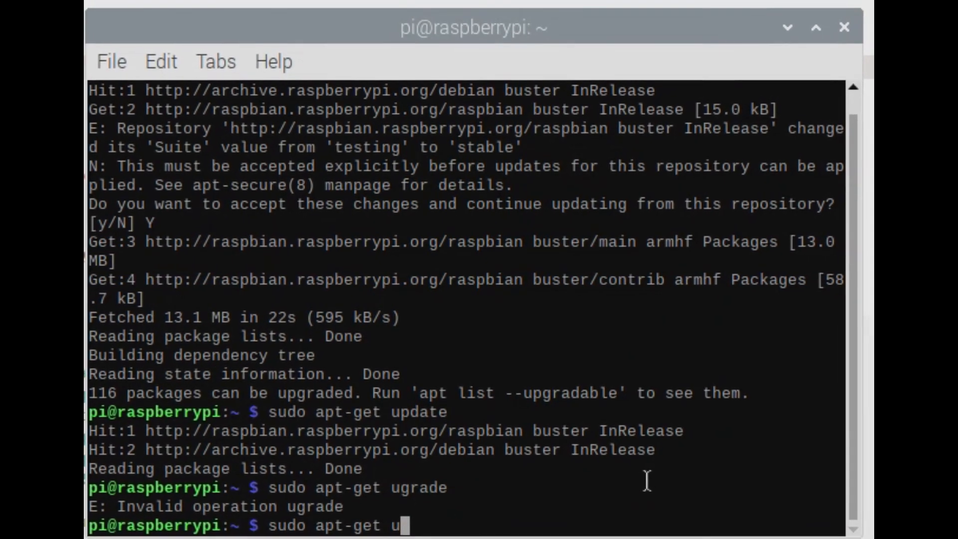
text(pgrade)
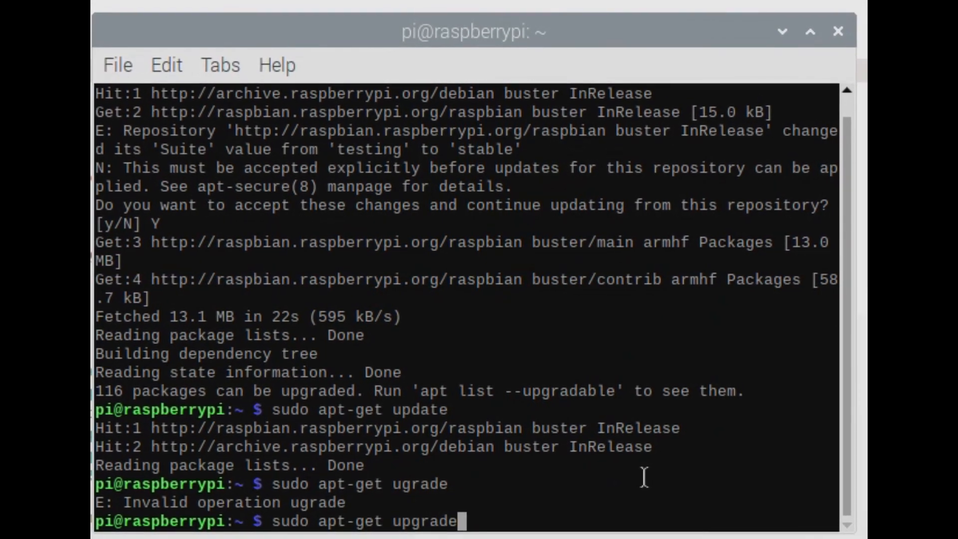
key(Return)
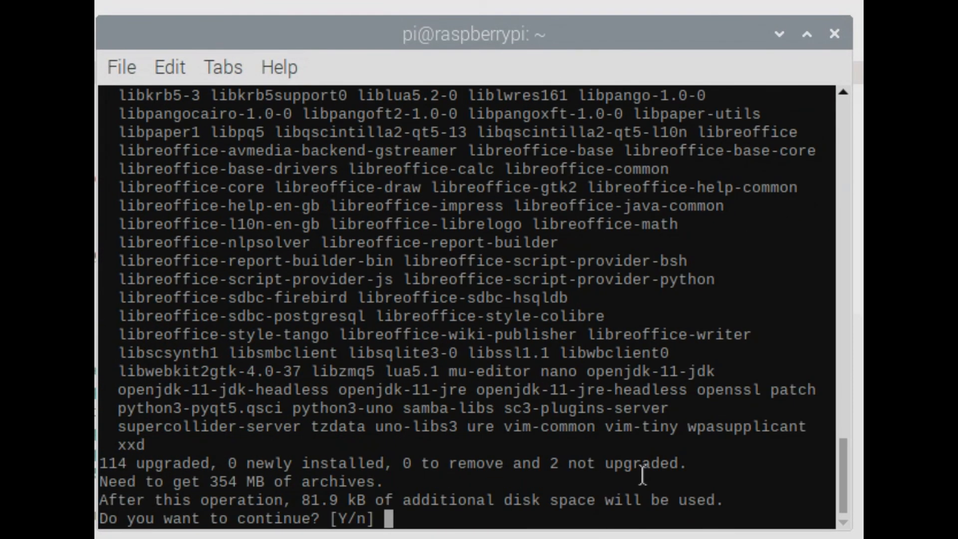
text(y)
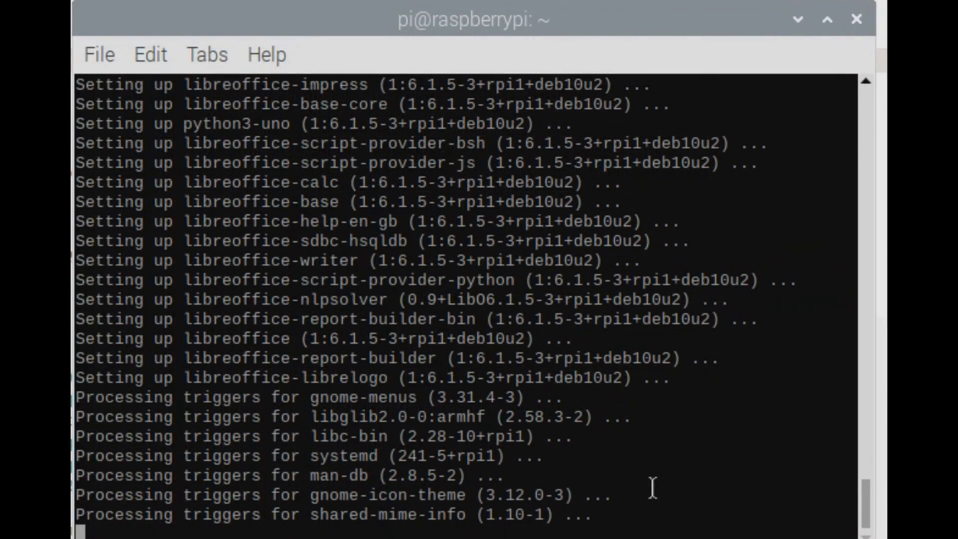
scroll(down, 3)
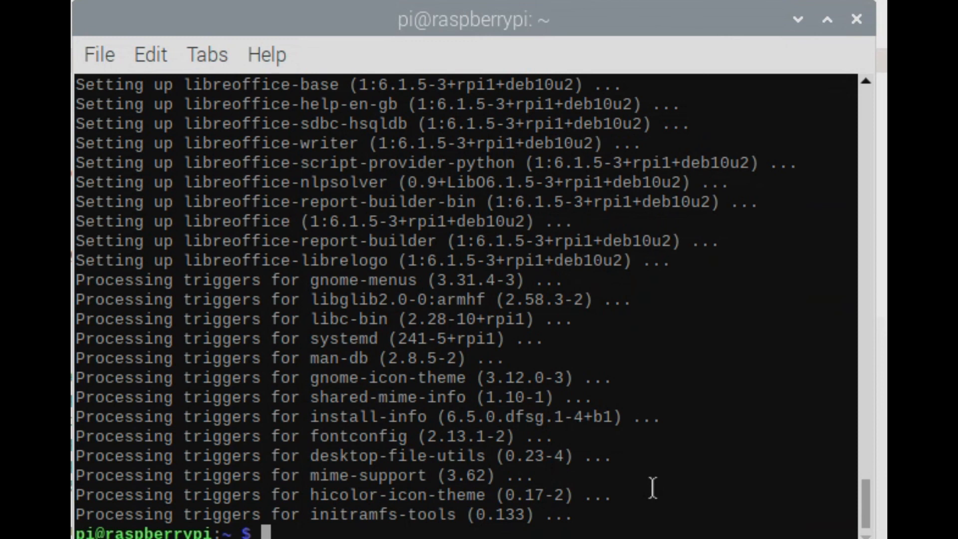
- Reboot with sudo reboot and reopen Recommended Software, now loading without error
text(sudo reb)
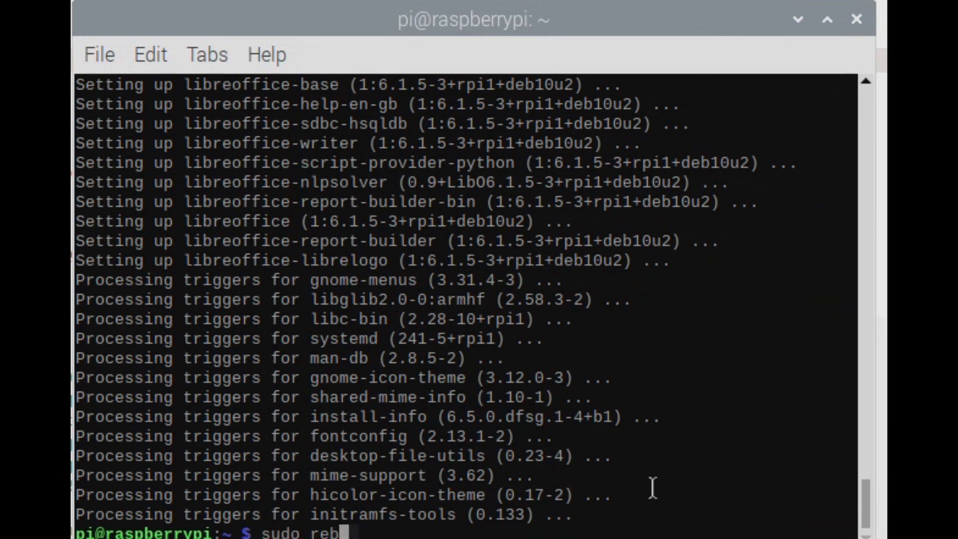
text(oot)
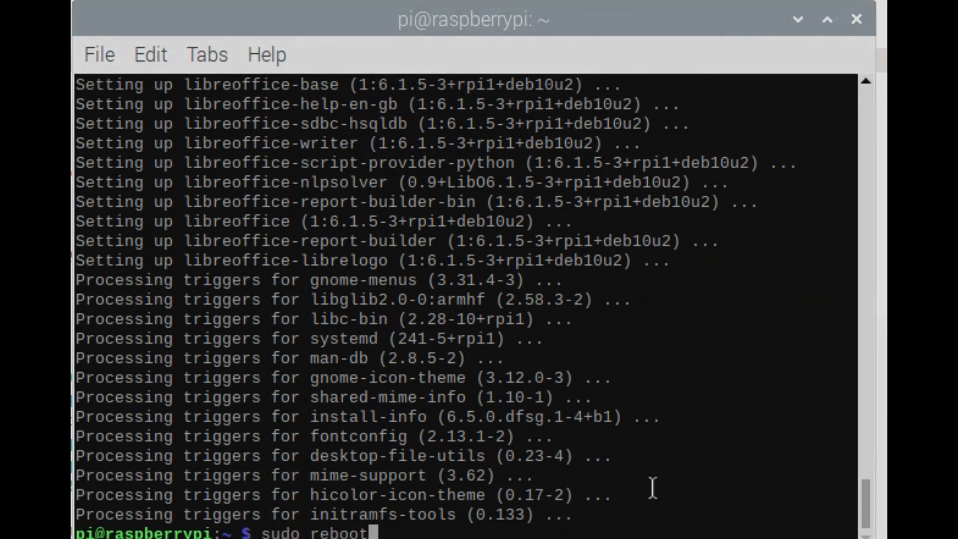
key(Return)
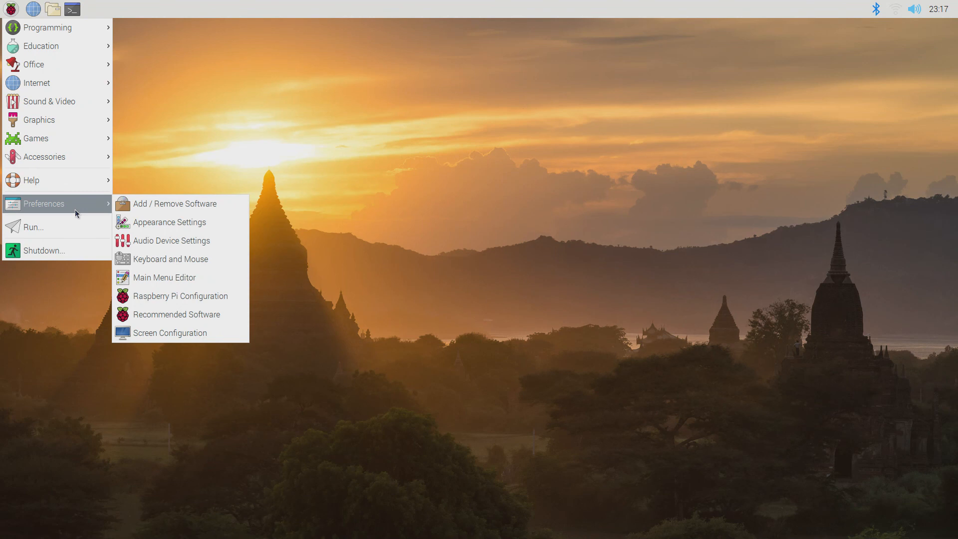
mouse_move(180, 296)
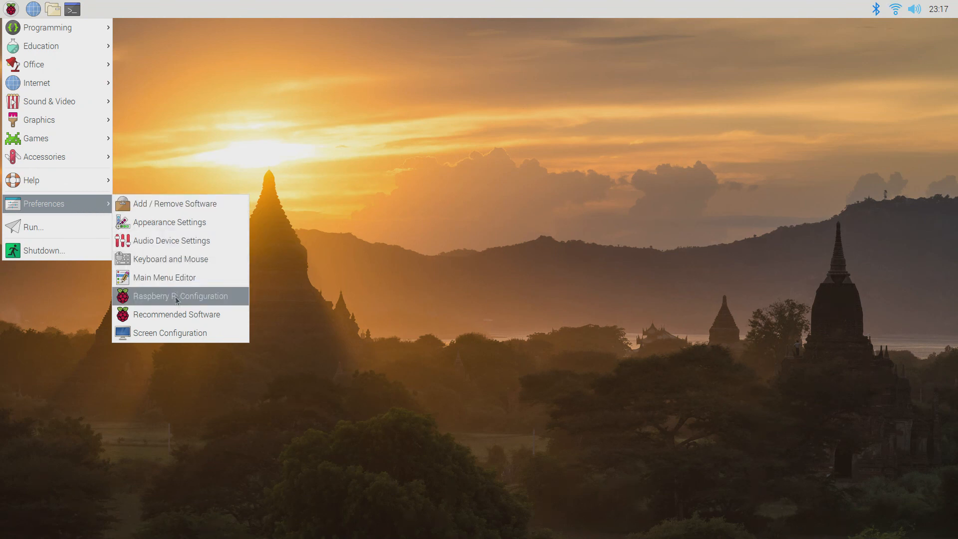
click(176, 314)
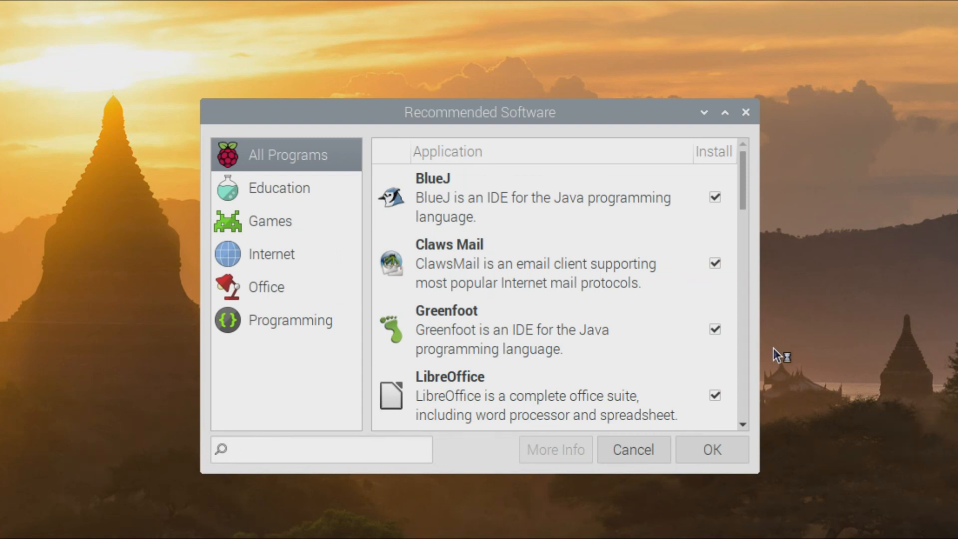
mouse_move(275, 197)
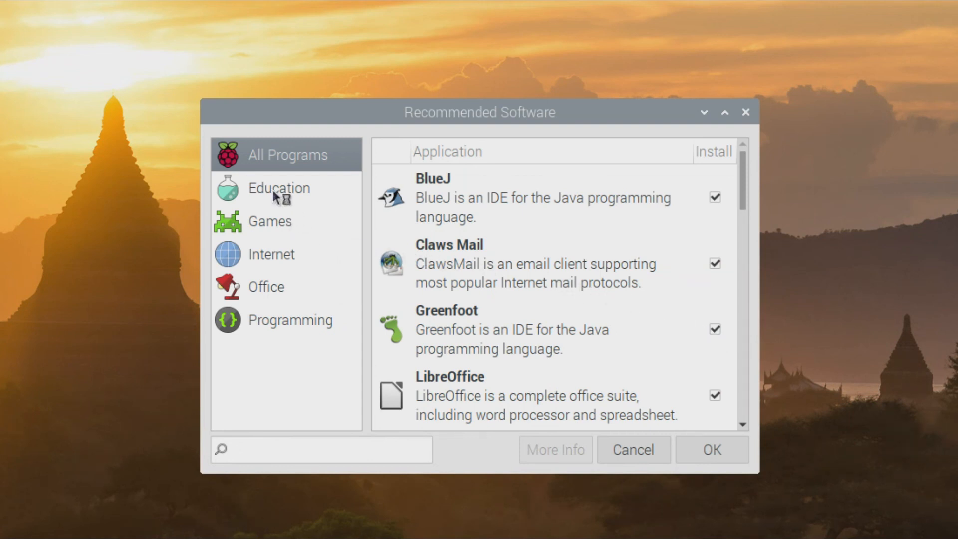
mouse_move(296, 323)
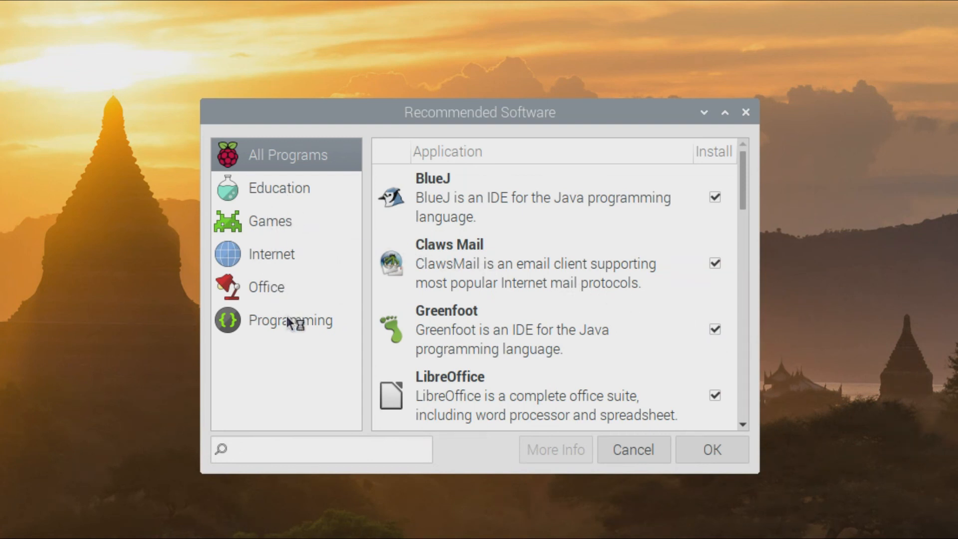
mouse_move(729, 298)
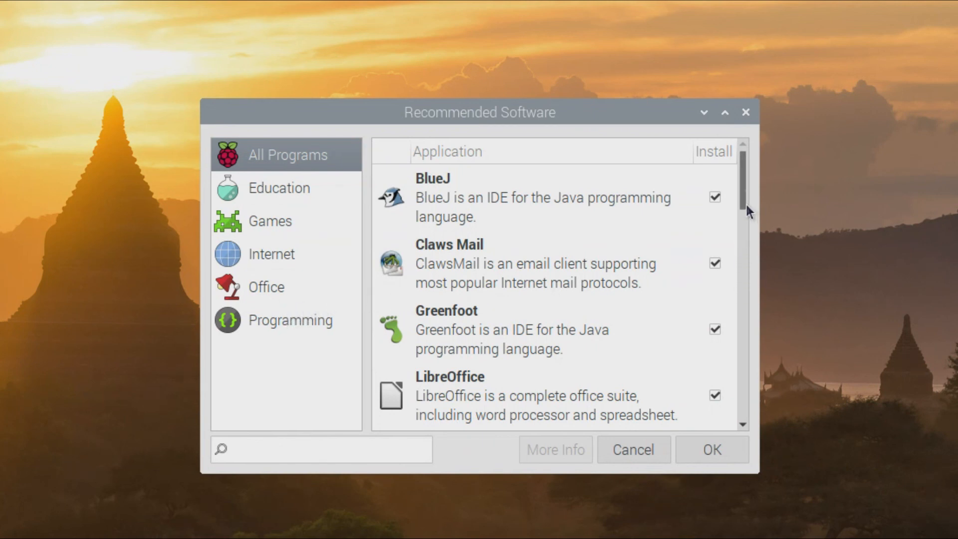
- Find Scratch 3 in the Programming list, tick Install and confirm with OK
scroll(down, 3)
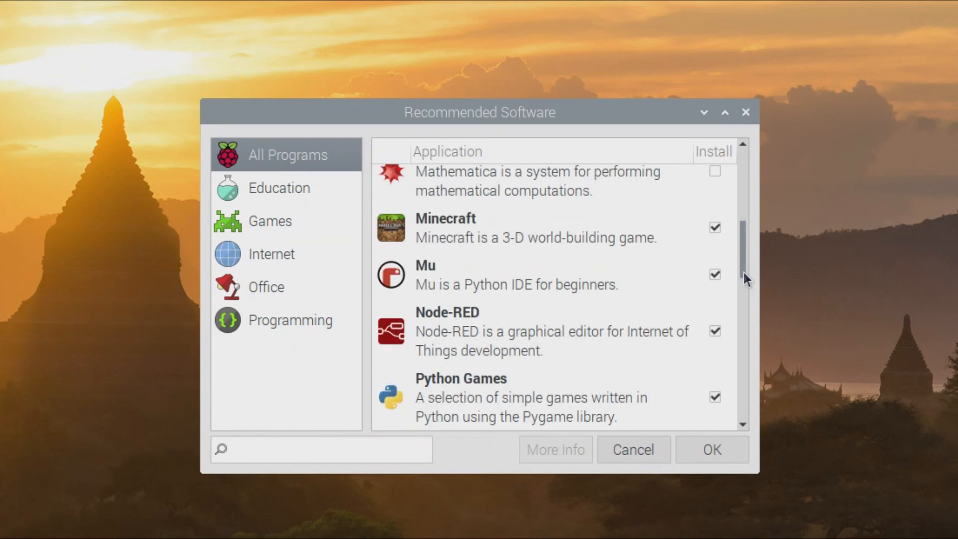
scroll(down, 3)
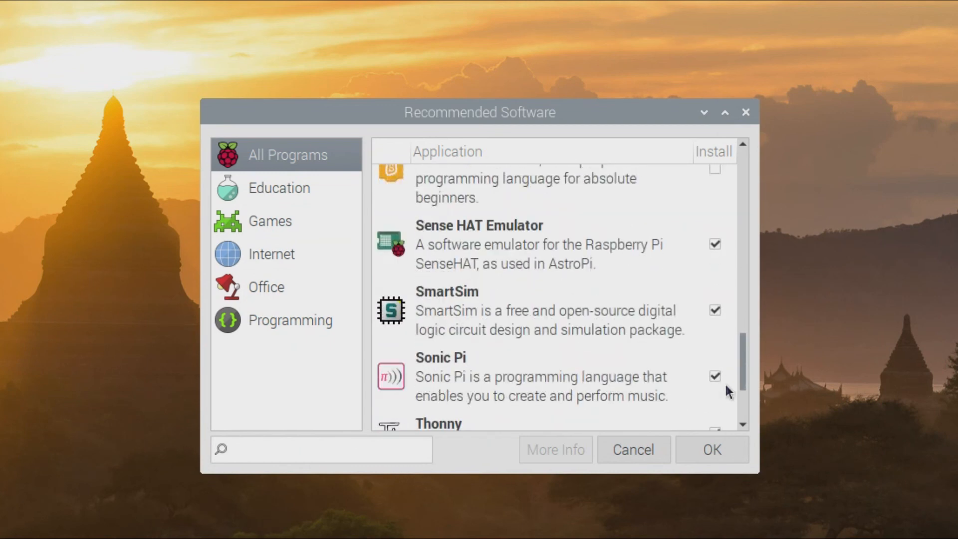
scroll(down, 3)
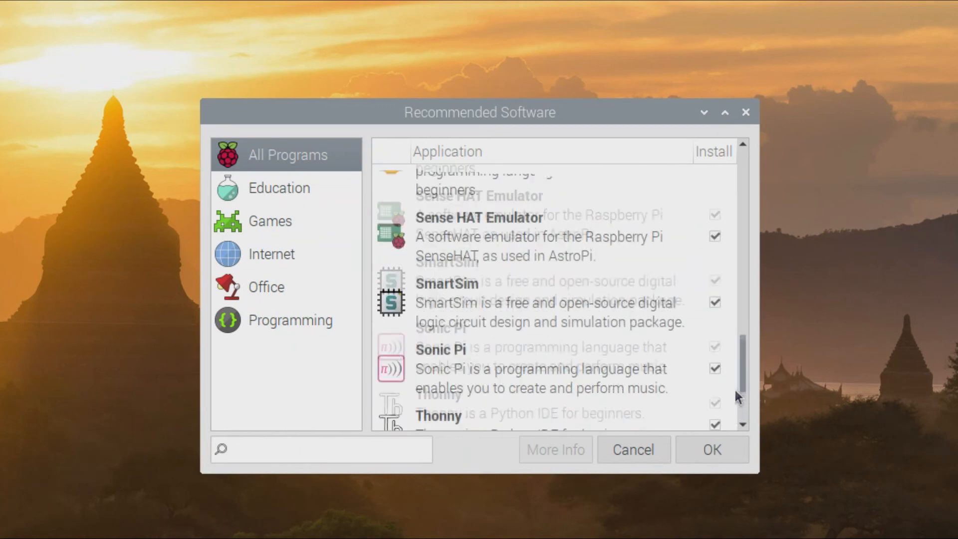
scroll(up, 3)
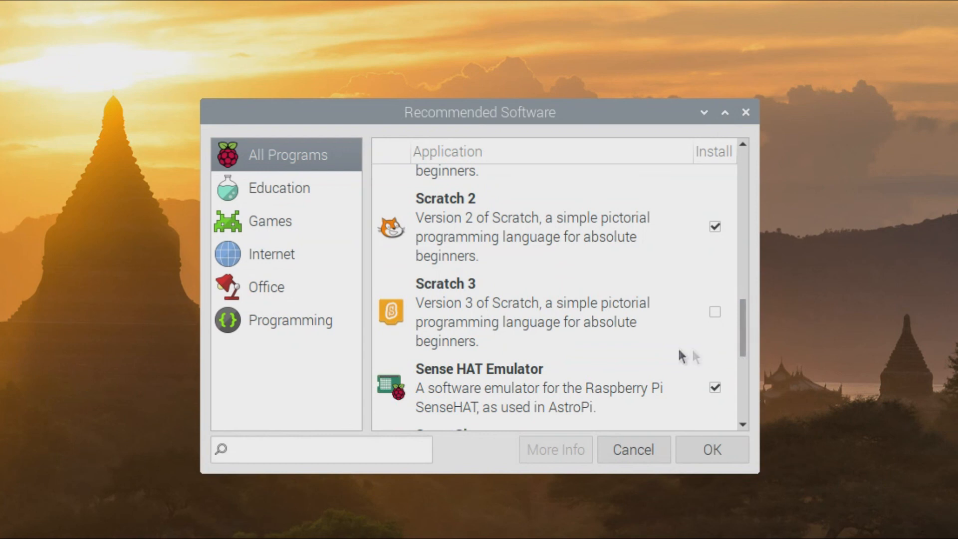
mouse_move(438, 324)
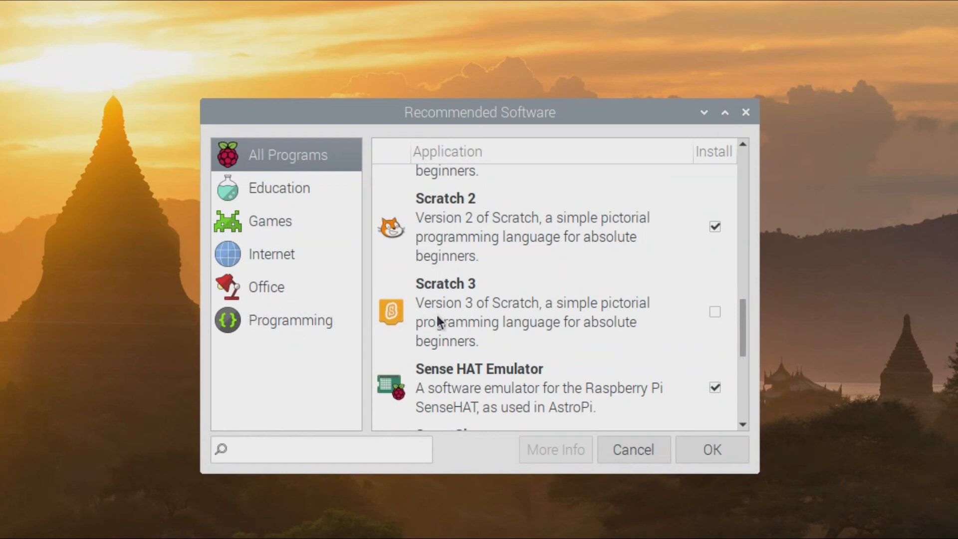
mouse_move(450, 321)
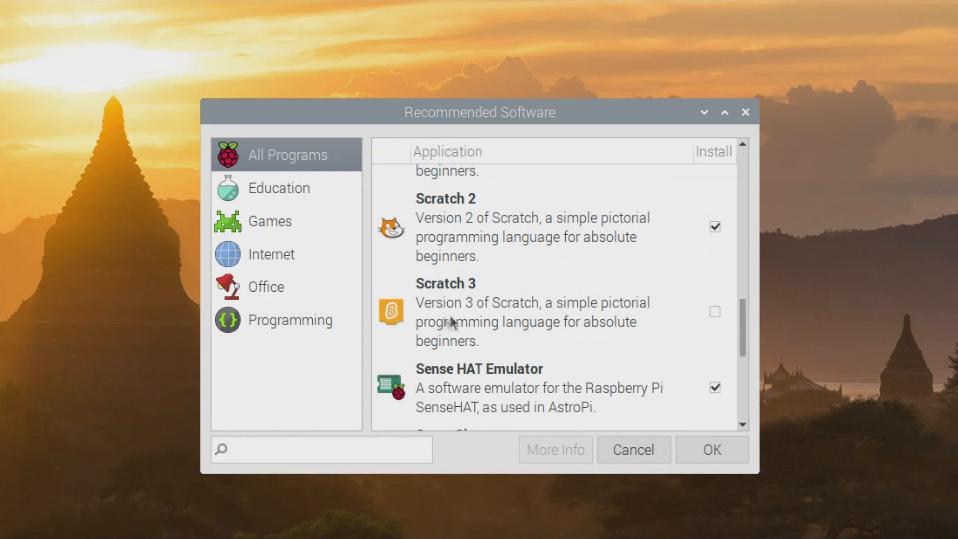
click(715, 311)
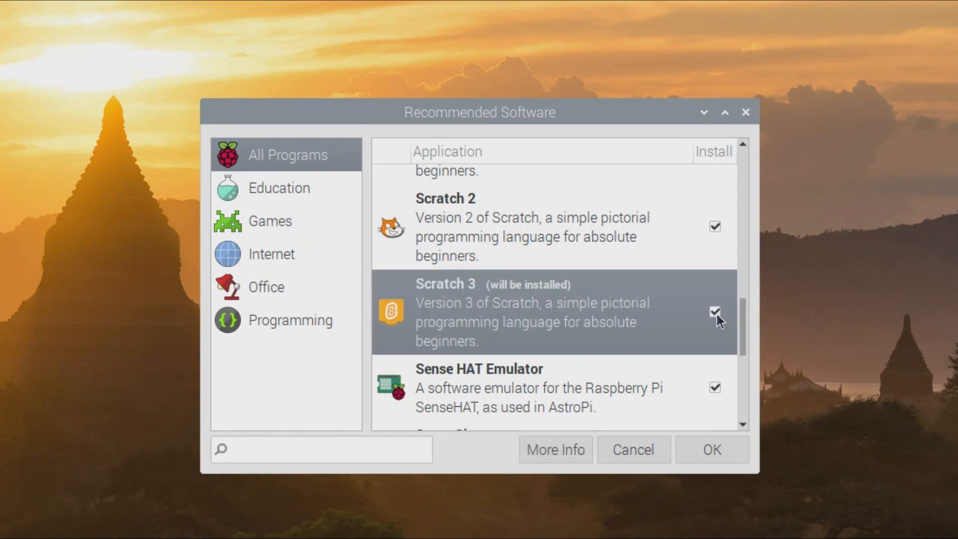
mouse_move(288, 212)
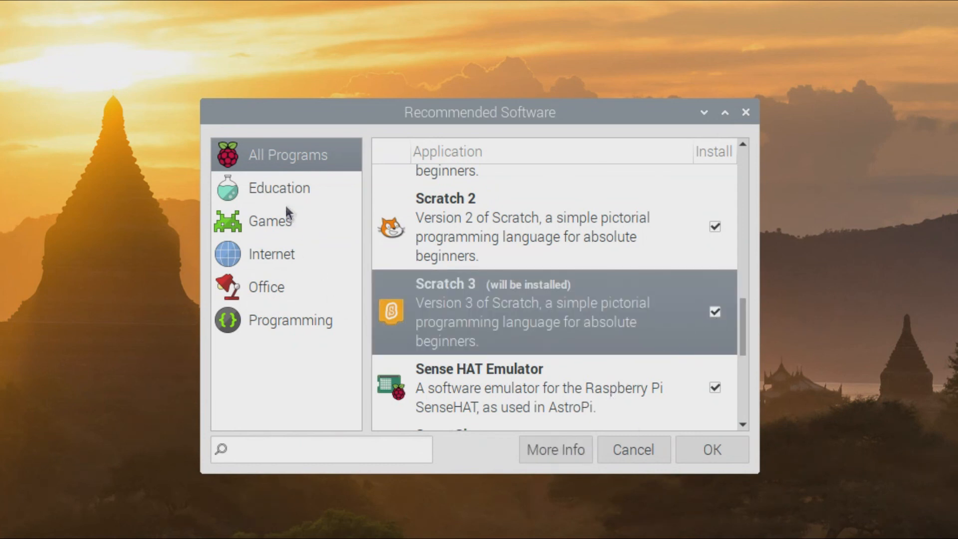
click(290, 319)
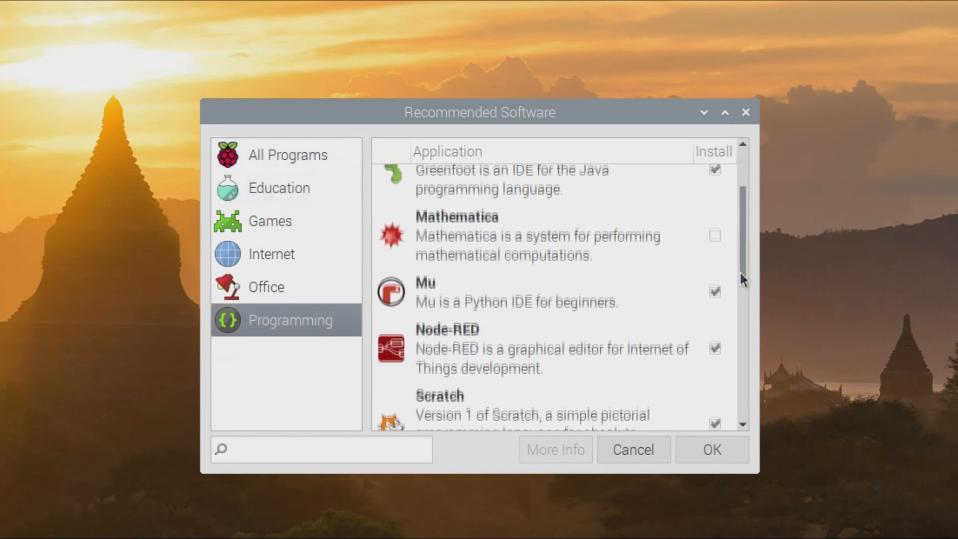
scroll(down, 3)
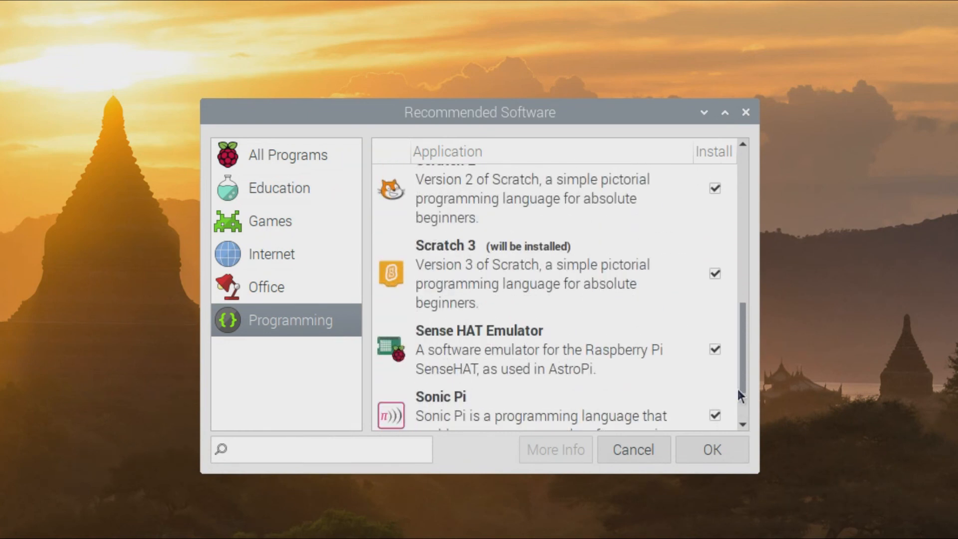
click(710, 450)
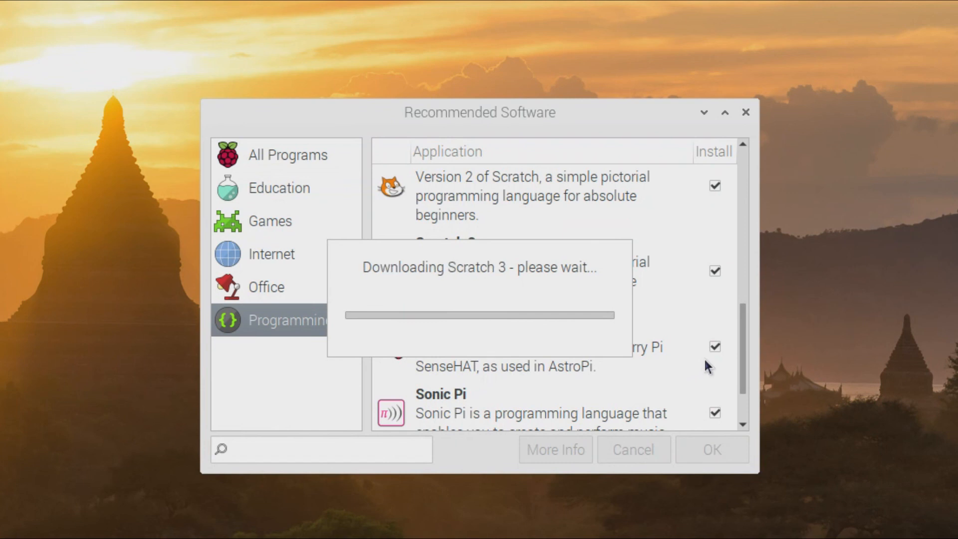
mouse_move(488, 478)
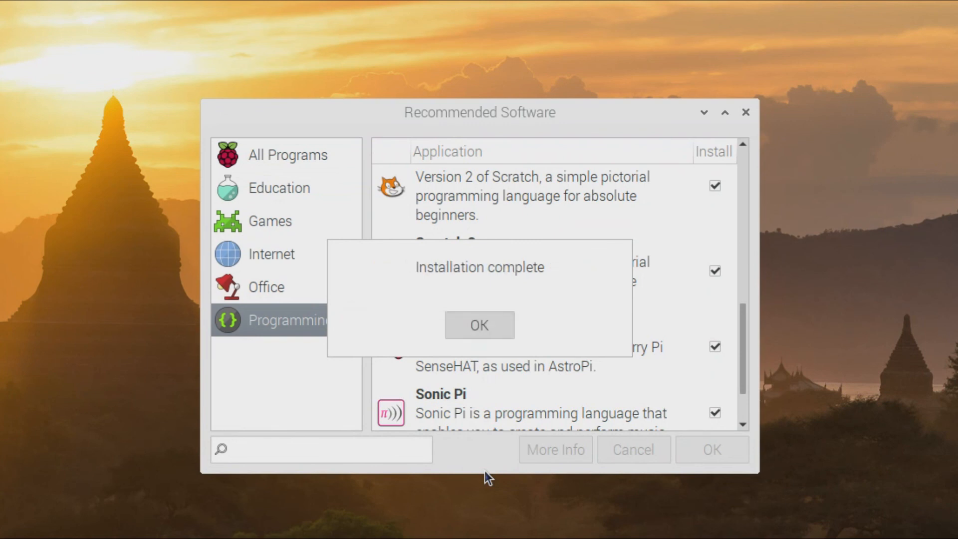
- Acknowledge Scratch 3's completed installation and open the Raspberry menu
click(10, 9)
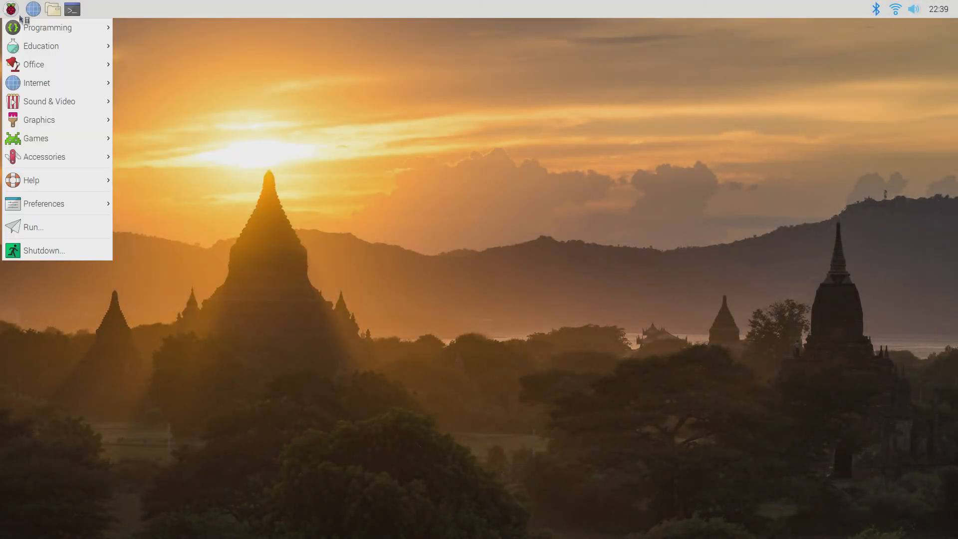
mouse_move(58, 92)
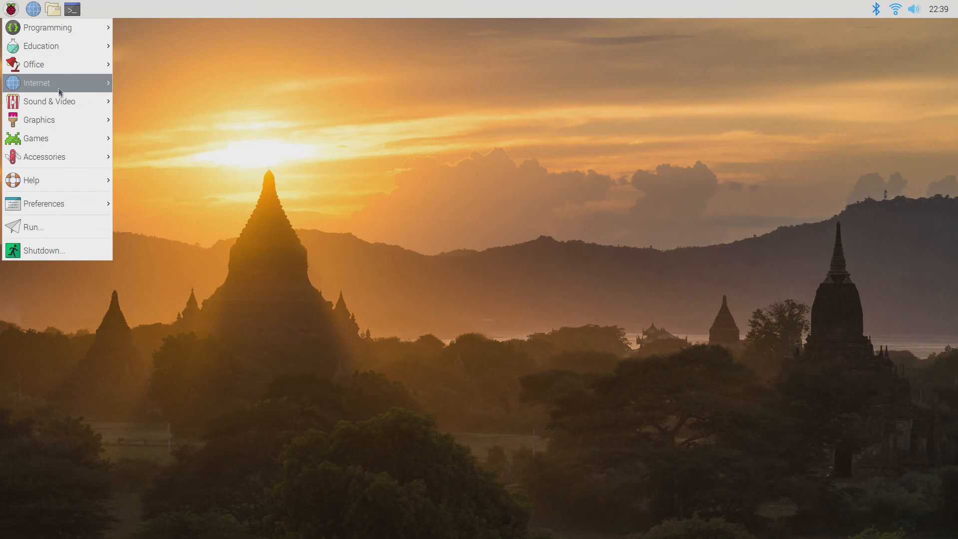
- Launch Chromium from the Internet group and decline the sign-in prompt
click(37, 83)
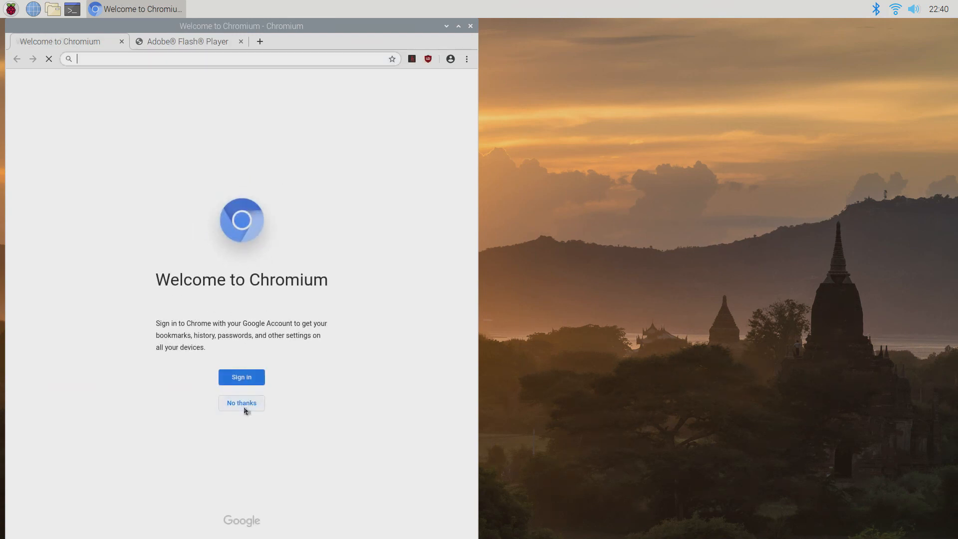
click(240, 403)
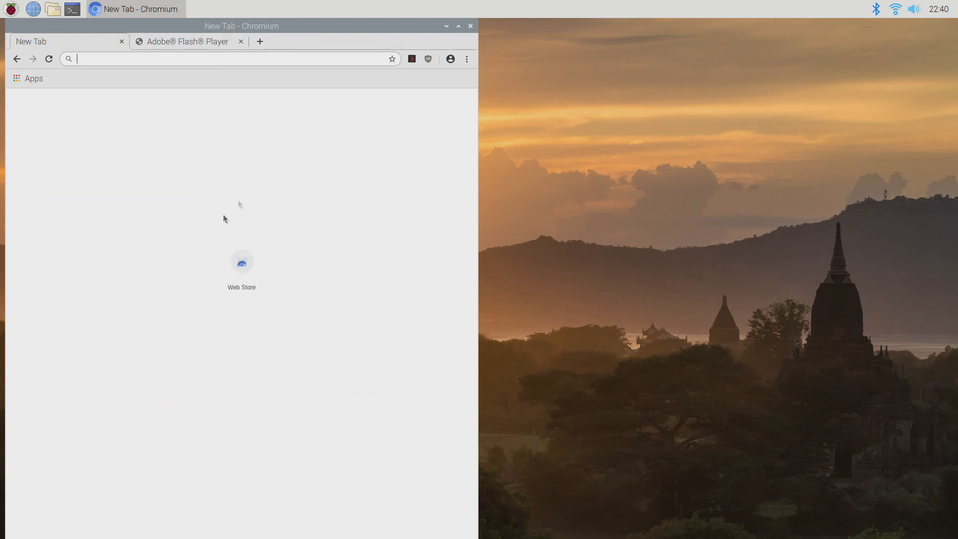
mouse_move(460, 35)
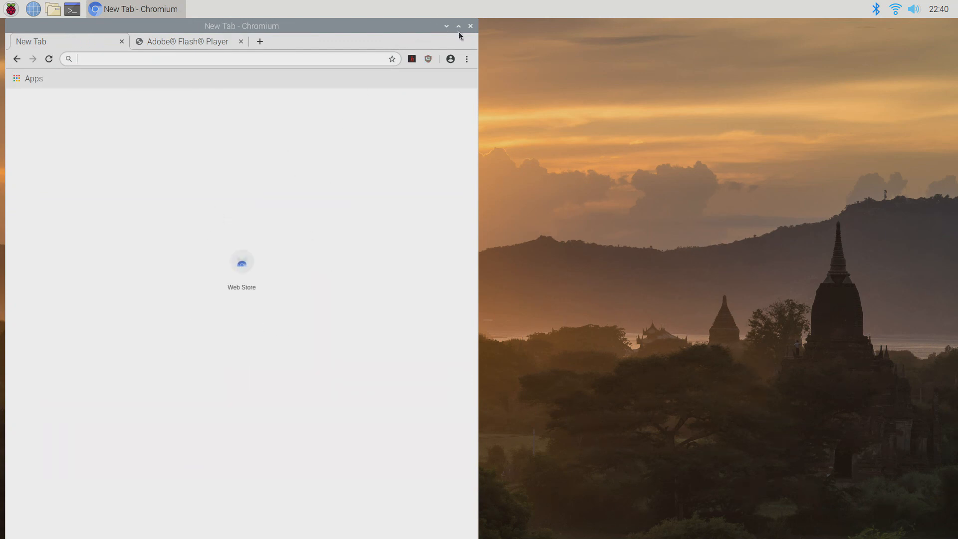
mouse_move(357, 32)
text(https://www.youtube.com)
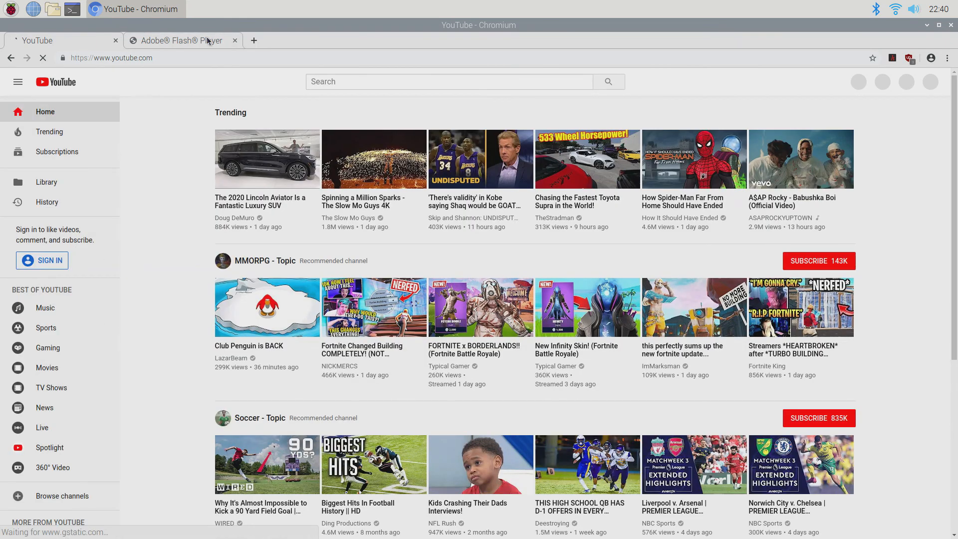
- Search YouTube for 'wagner's tech talk' and play the first End Space review video full screen
click(235, 40)
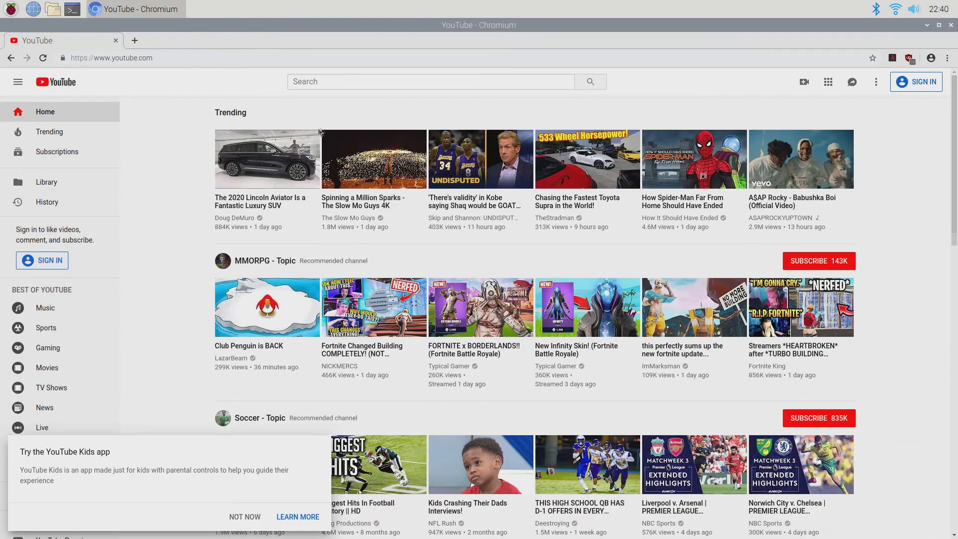
click(430, 81)
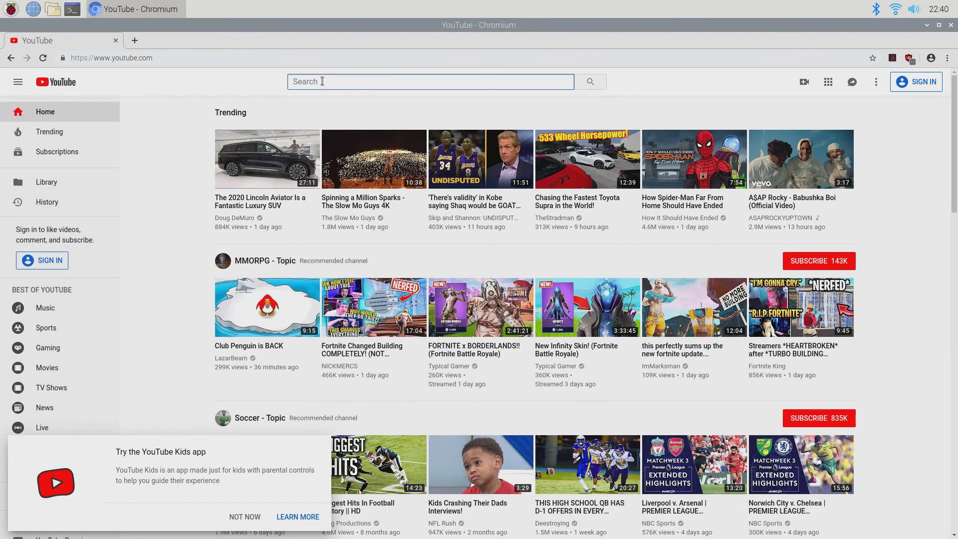
text(wagner's te)
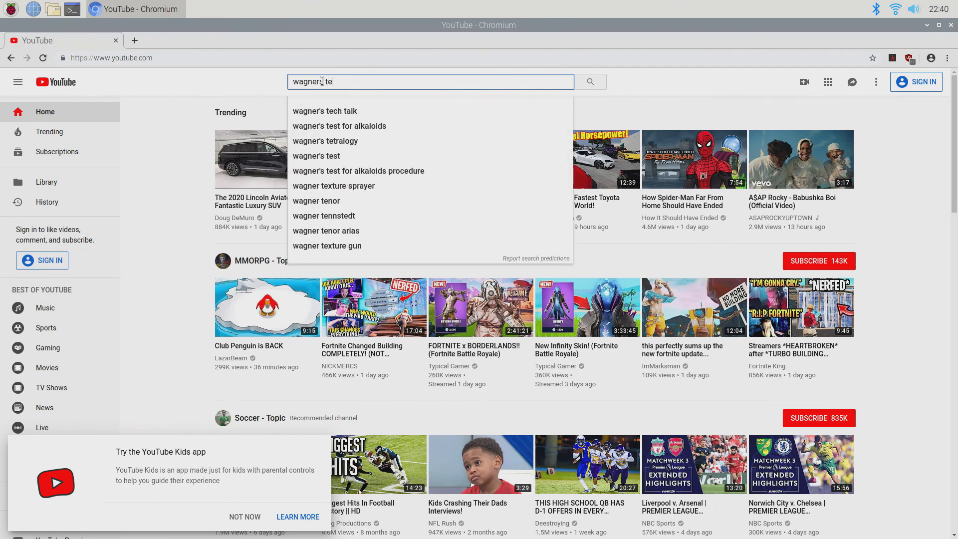
text(ch)
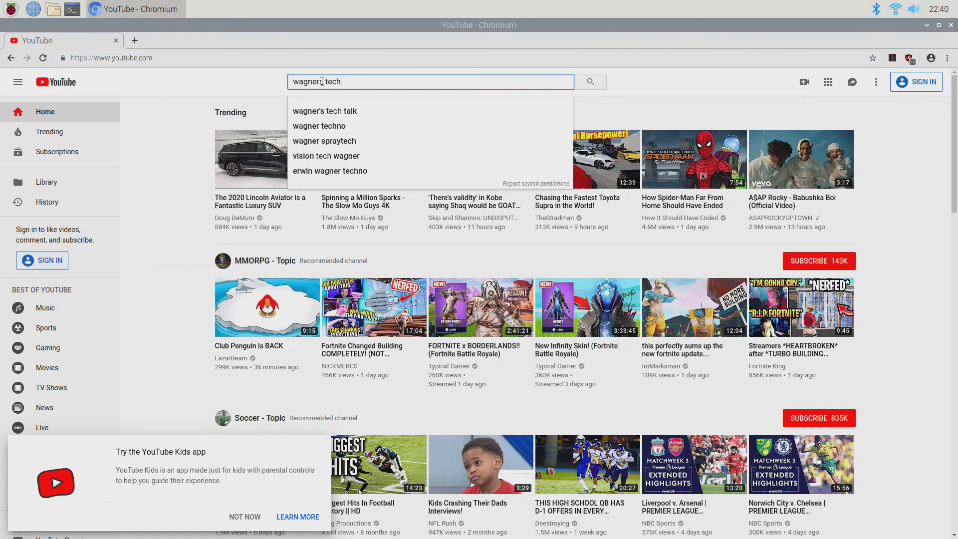
click(324, 110)
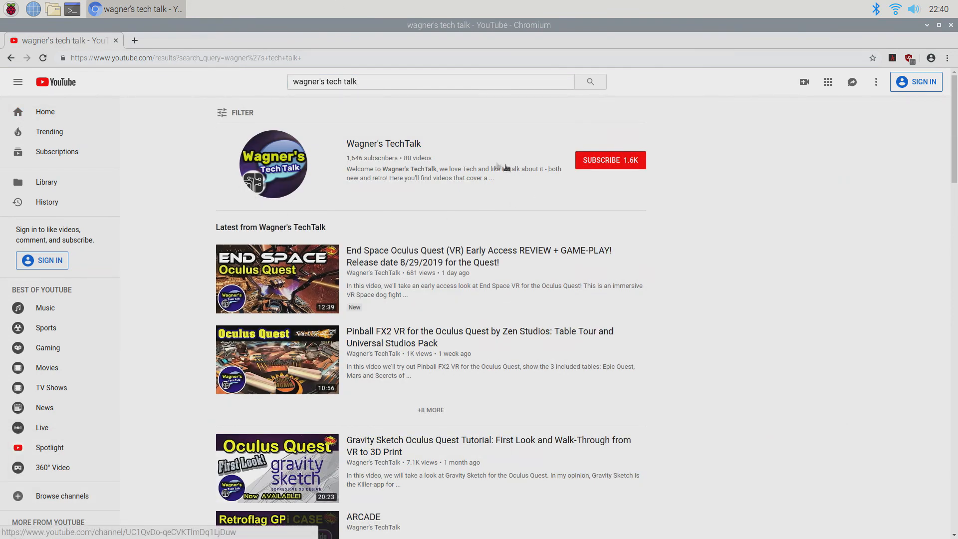
mouse_move(334, 222)
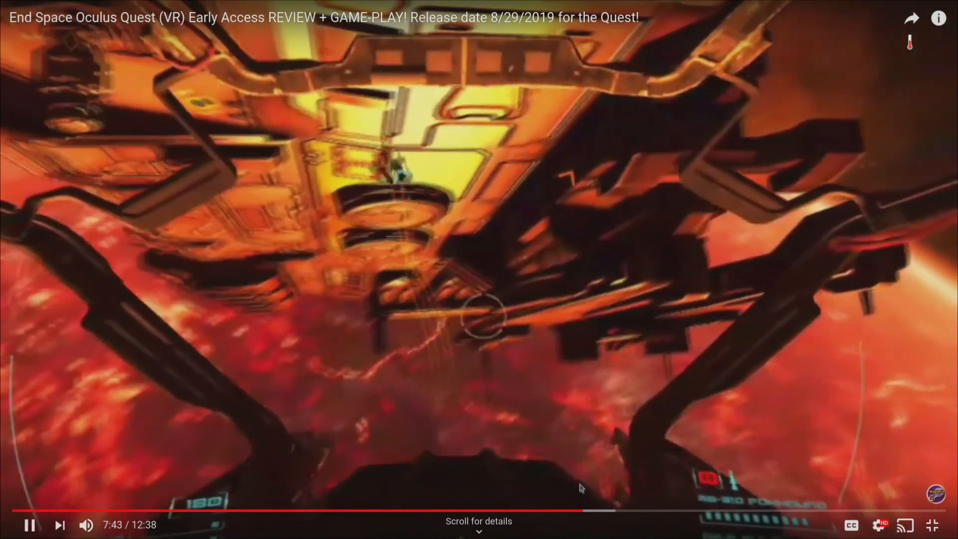
click(9, 9)
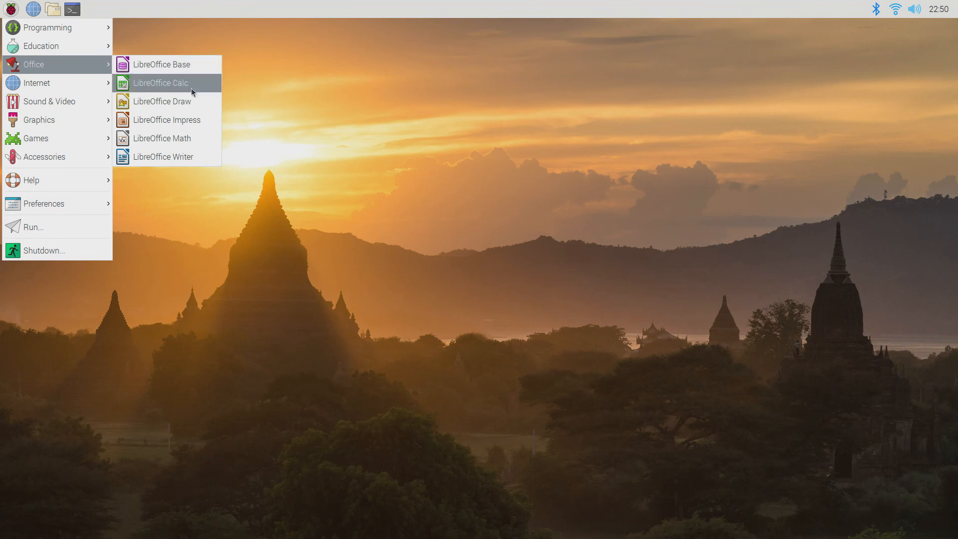
mouse_move(167, 120)
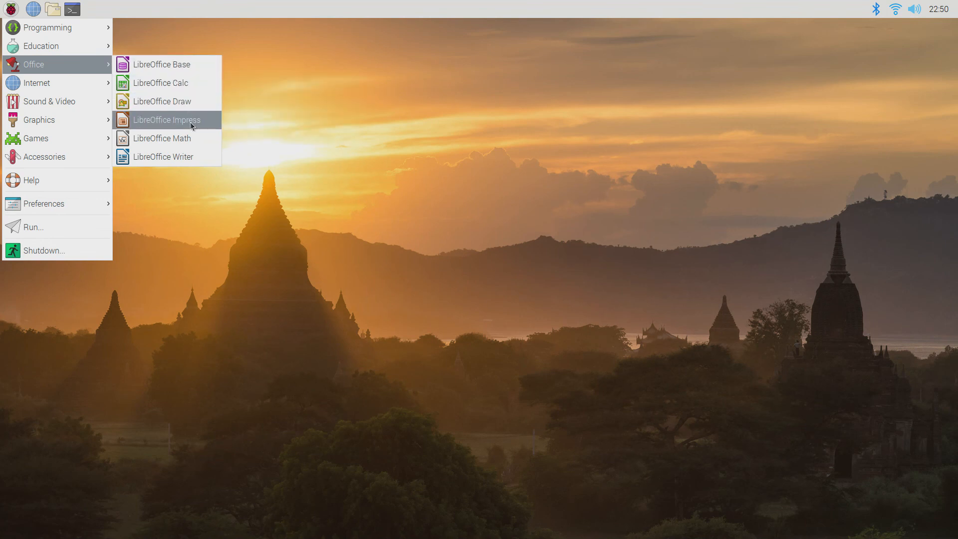
- Launch LibreOffice Writer to a blank Untitled 1 document and bring up its File commands
click(167, 119)
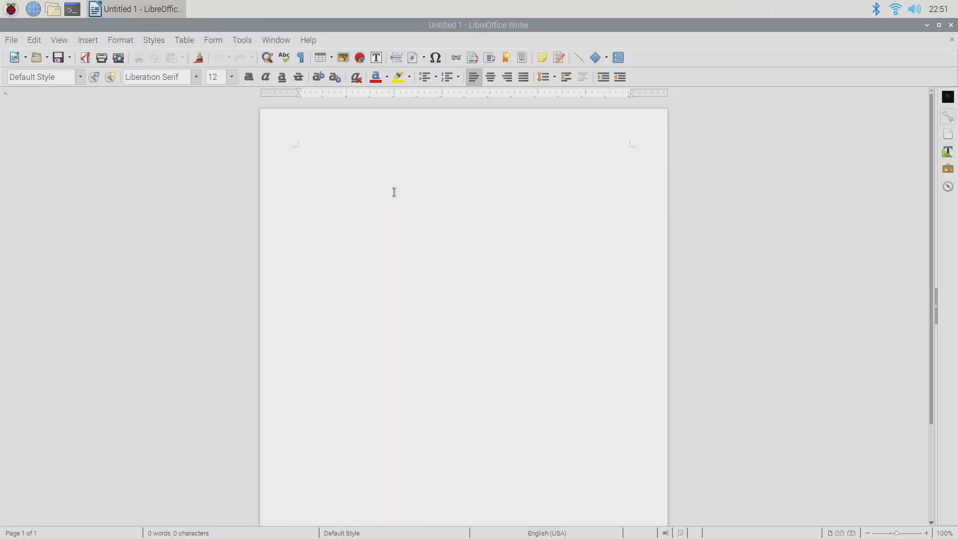
mouse_move(128, 102)
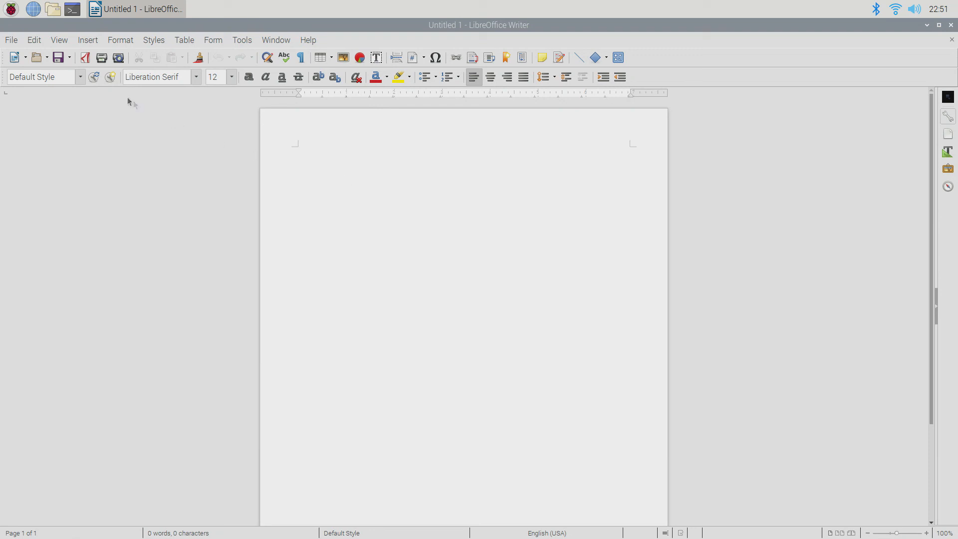
mouse_move(17, 48)
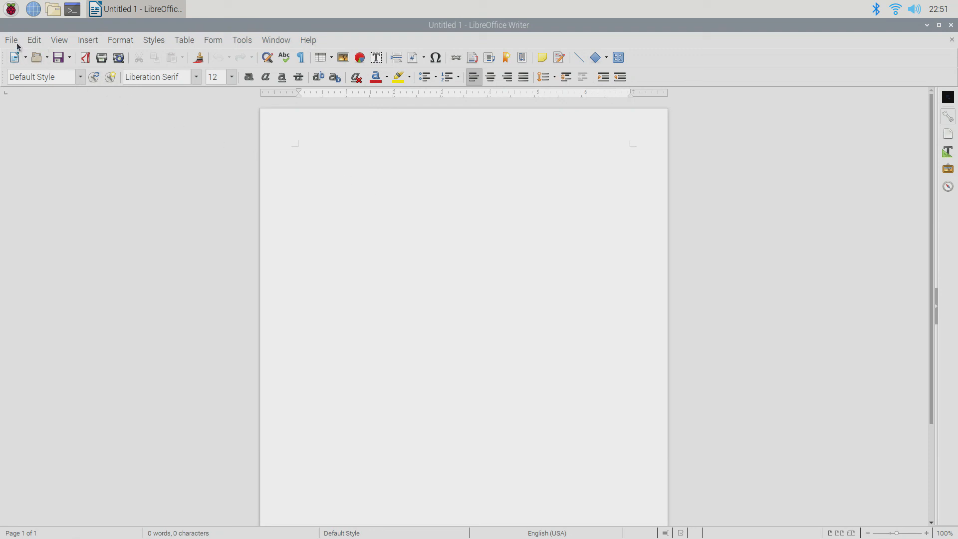
click(10, 39)
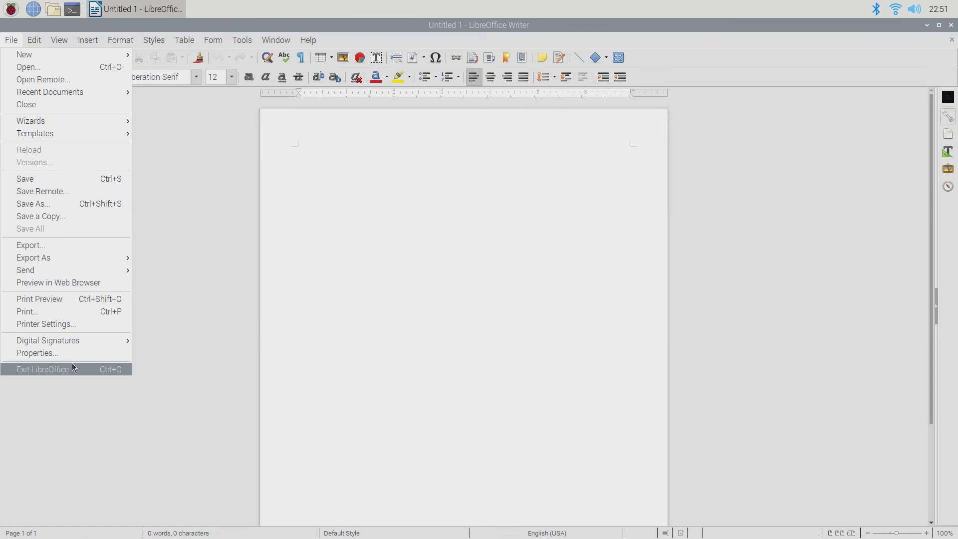